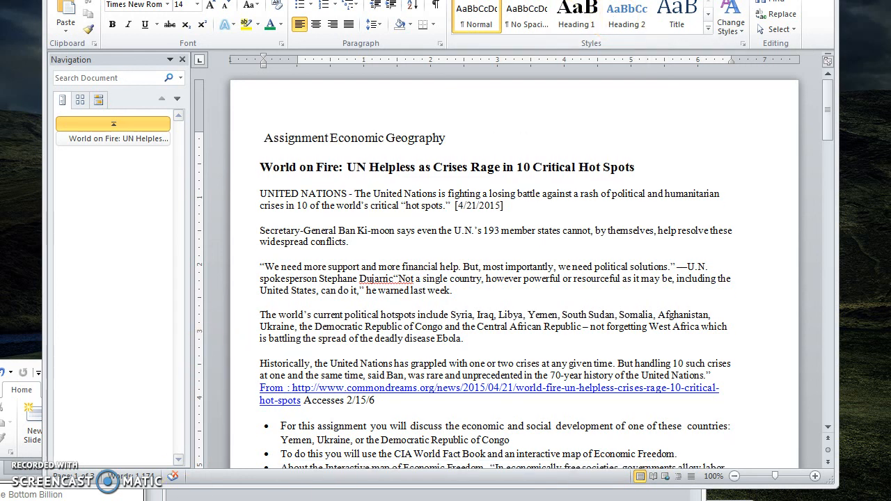
Step: Scroll down to the bulleted assignment instructions, video link and four economic freedom elements
left_click(448, 138)
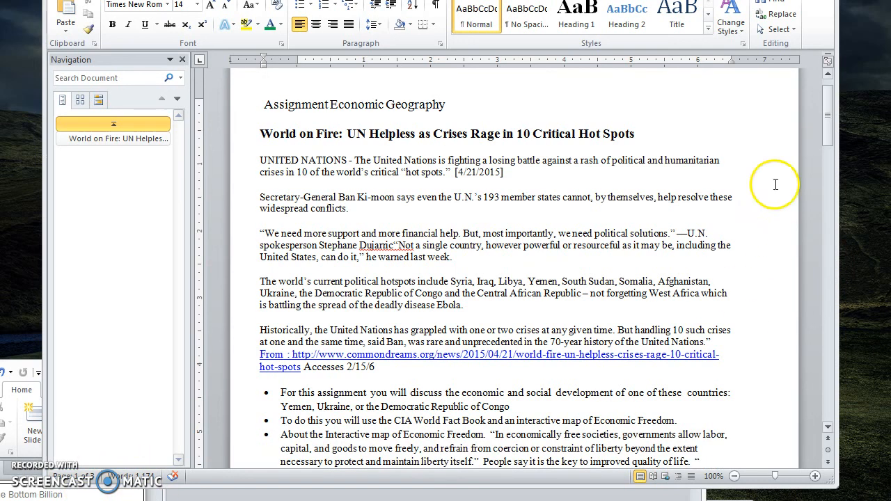
mouse_move(789, 159)
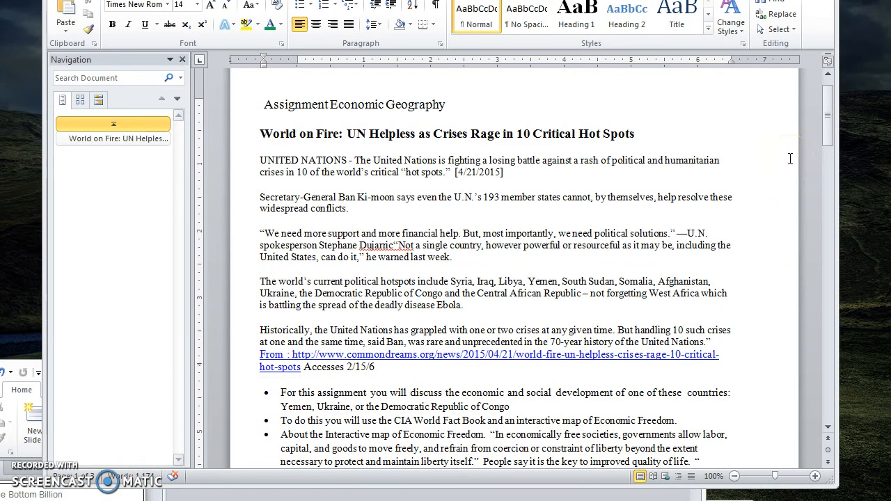
left_click(447, 105)
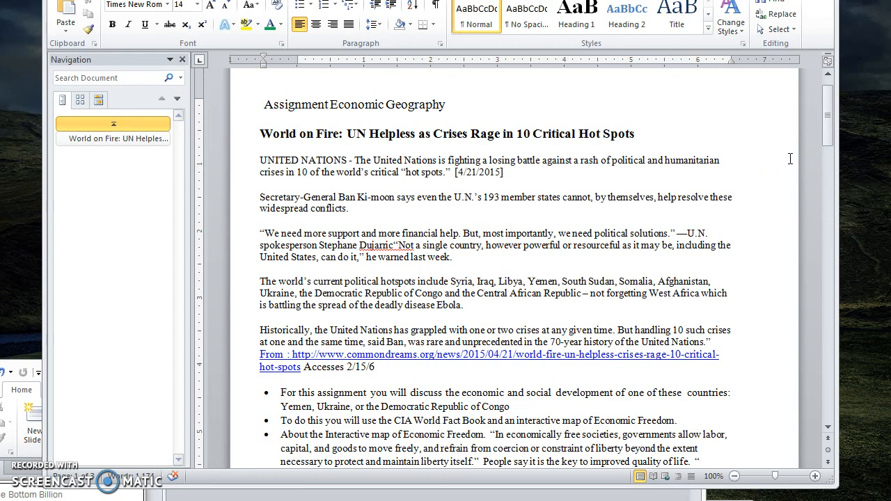
left_click(449, 104)
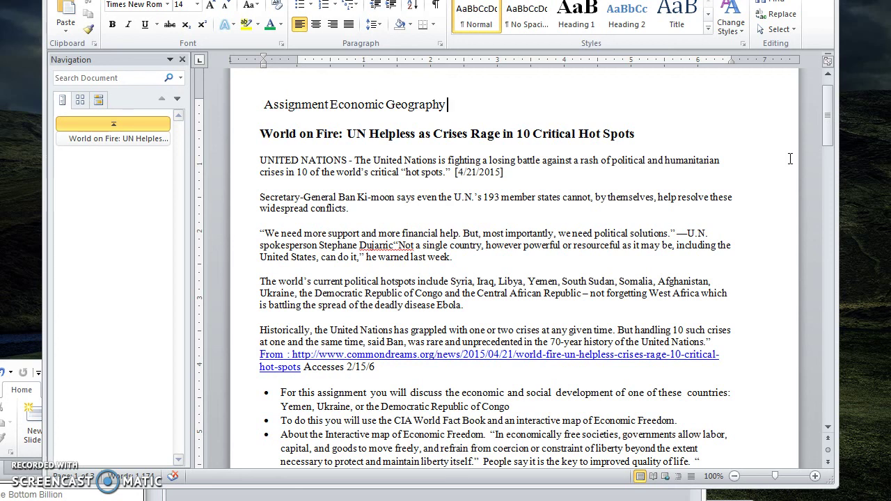
mouse_move(794, 144)
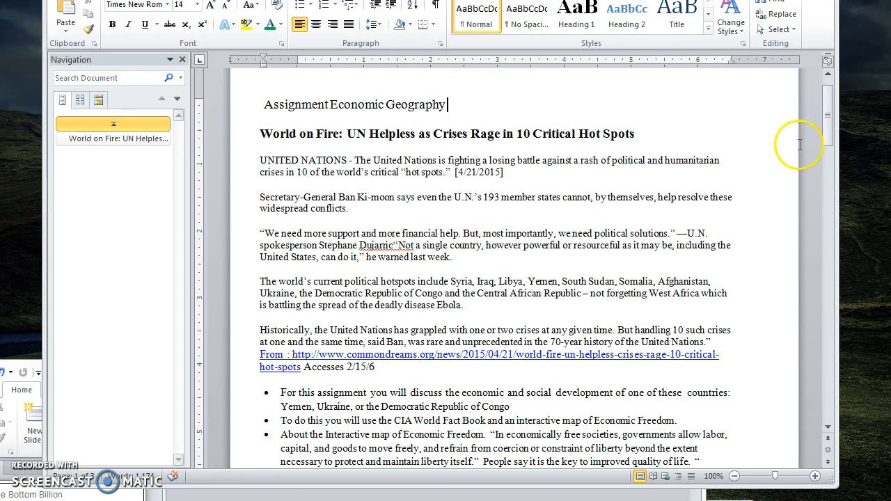
mouse_move(799, 145)
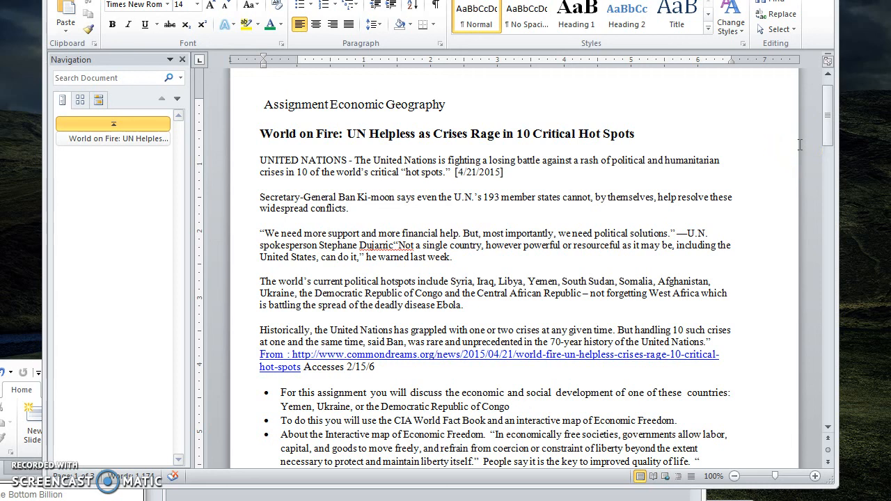
left_click(447, 104)
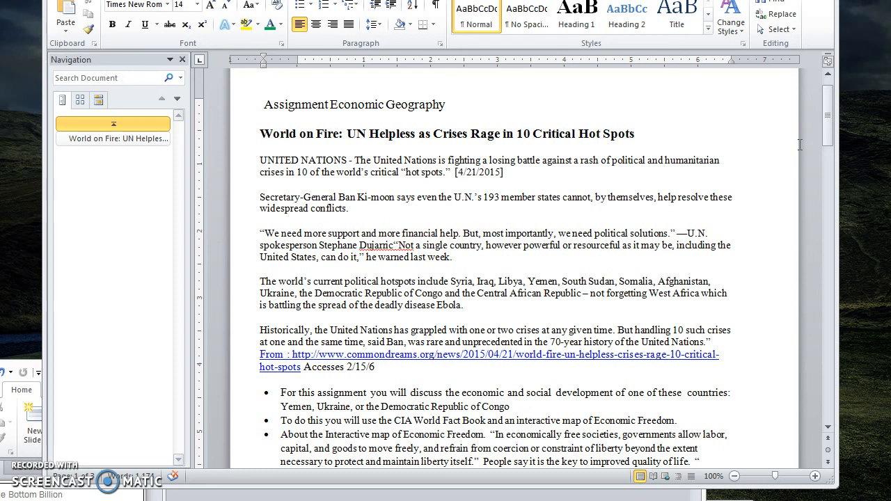
left_click(449, 105)
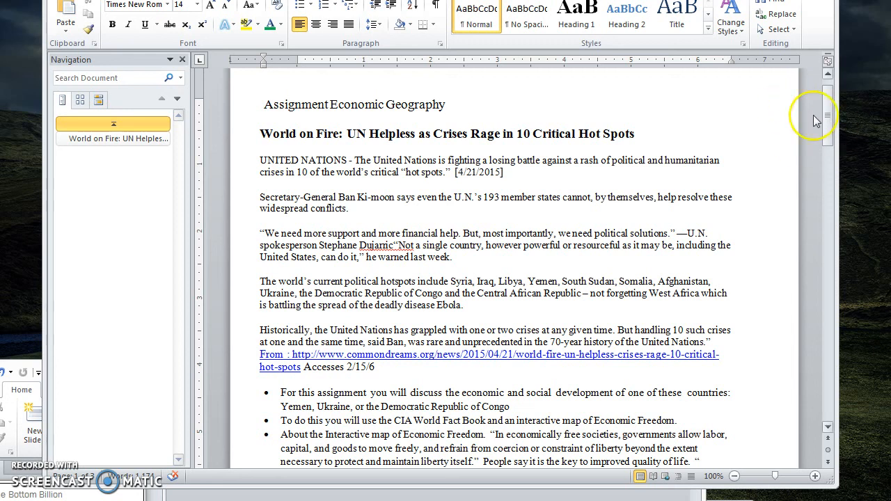
mouse_move(763, 270)
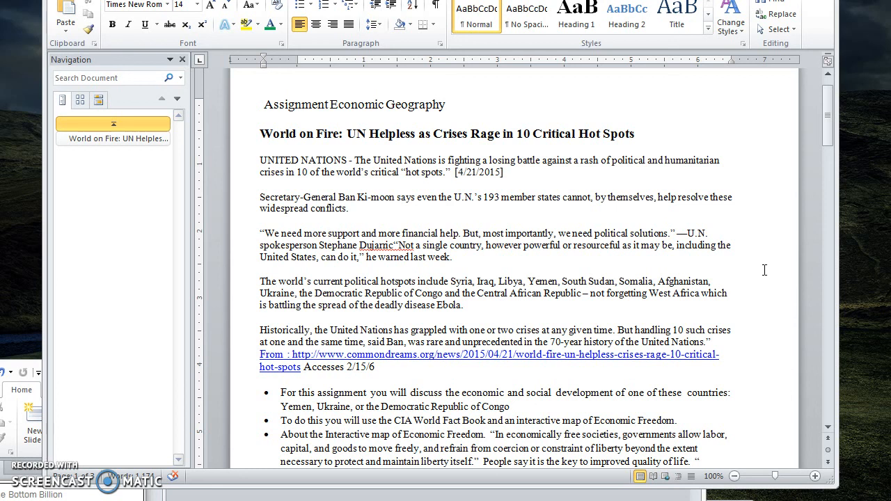
left_click(448, 105)
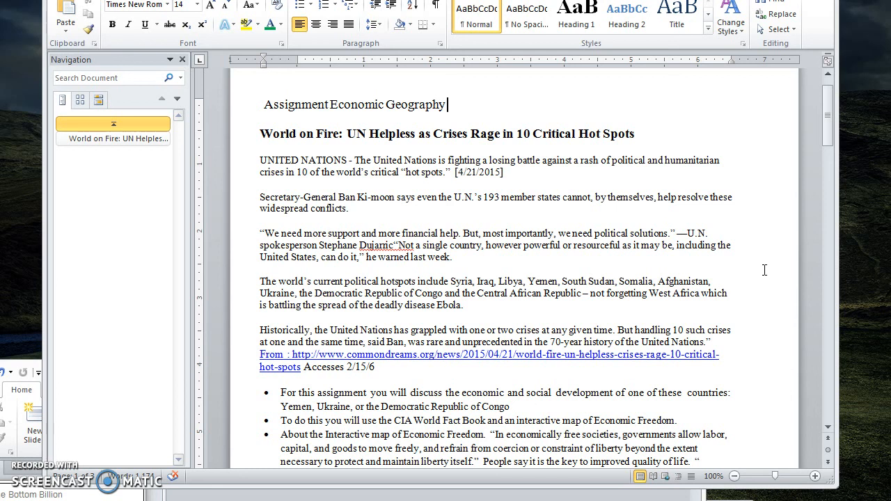
mouse_move(768, 270)
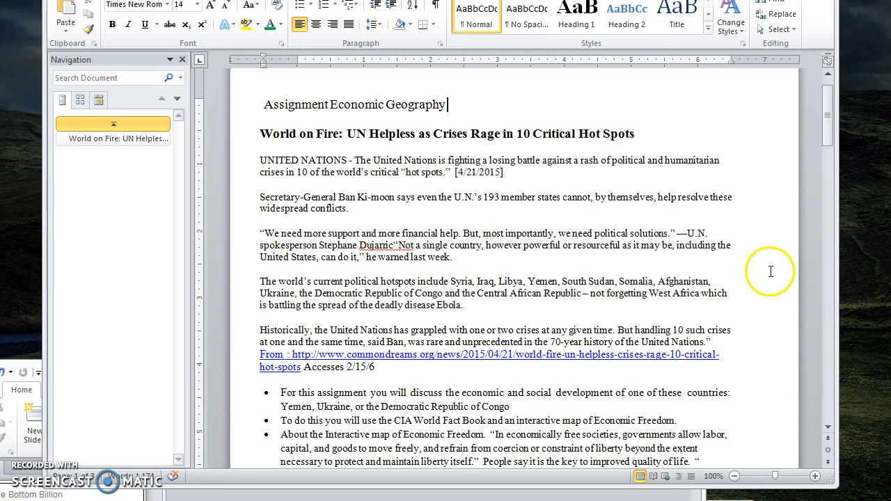
scroll("down", 3)
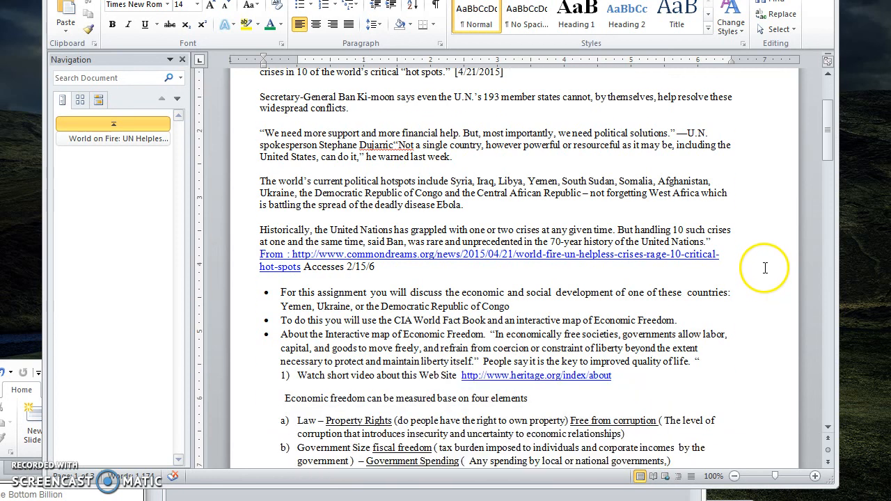
scroll("down", 3)
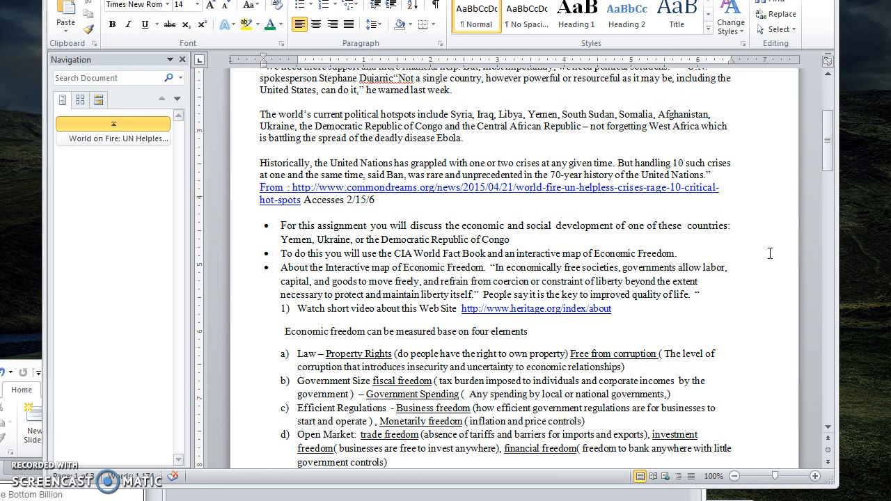
mouse_move(732, 257)
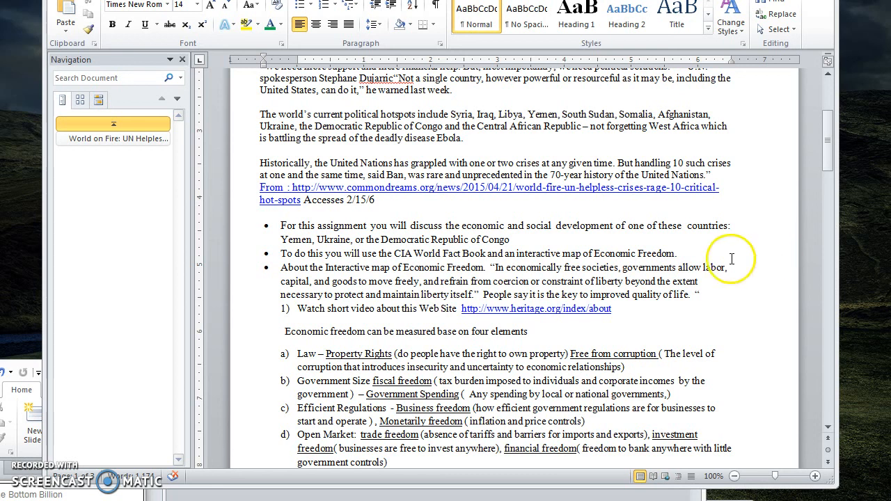
mouse_move(731, 259)
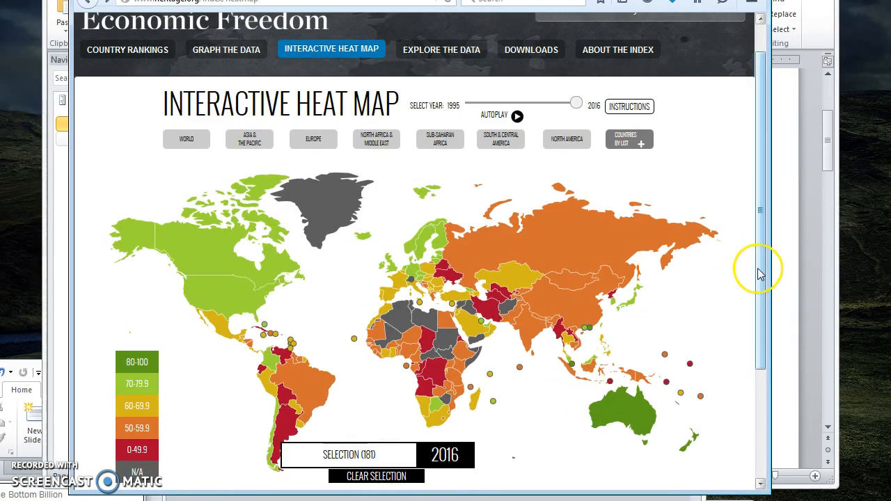
Step: Set the heat map year slider to 1995 and autoplay it through 2006
scroll("down", 3)
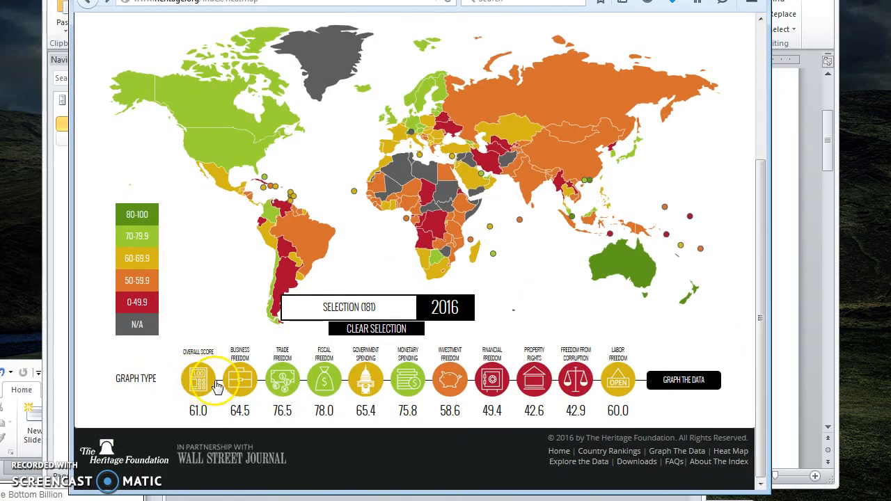
mouse_move(754, 295)
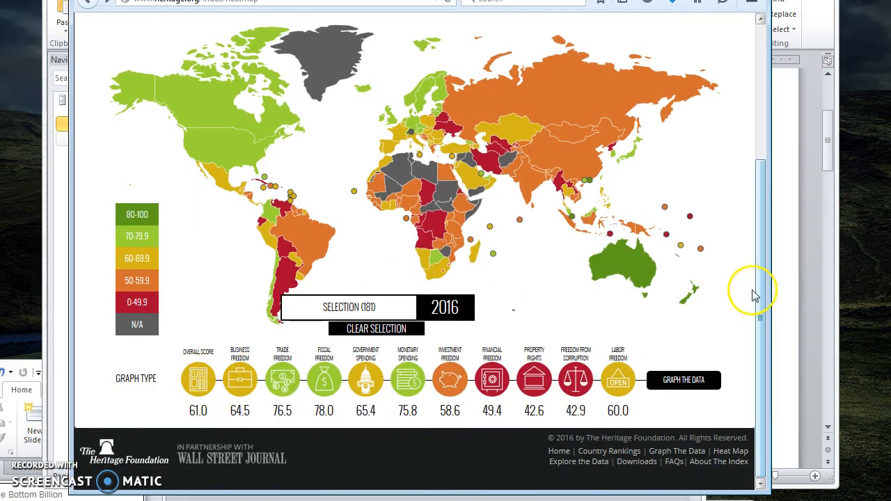
mouse_move(626, 156)
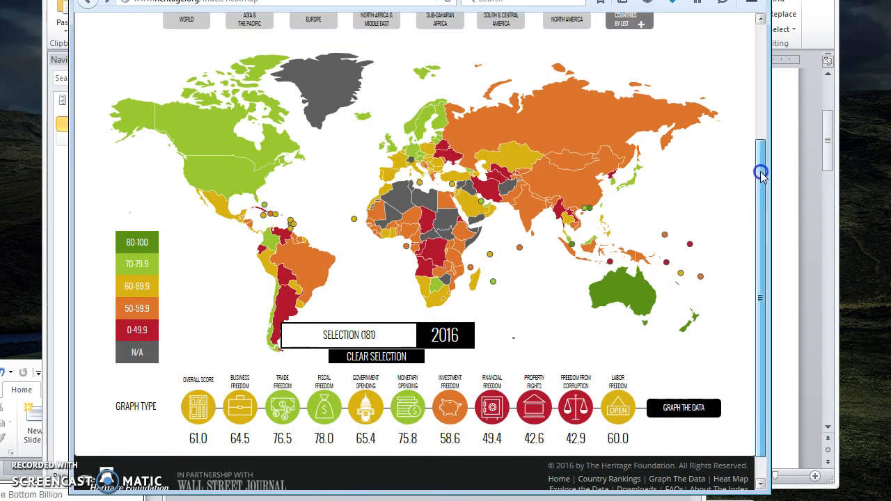
scroll("up", 3)
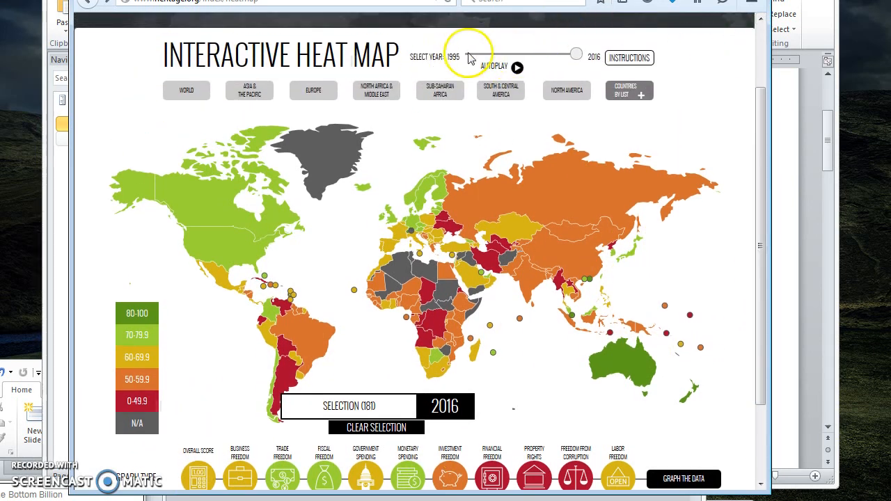
left_click_drag(573, 53, 468, 61)
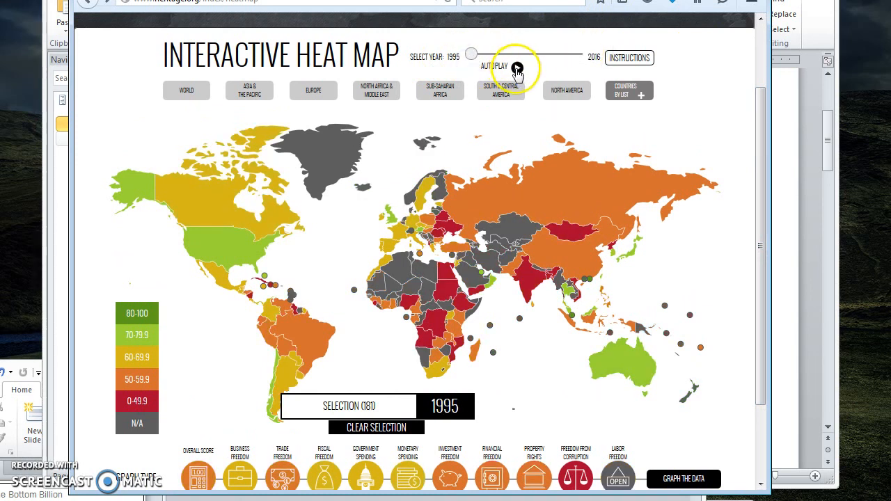
left_click(517, 67)
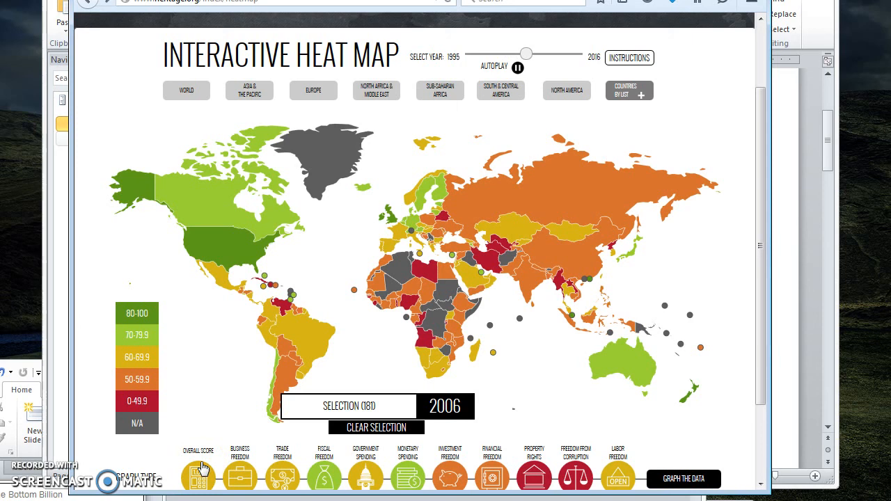
left_click_drag(526, 54, 527, 54)
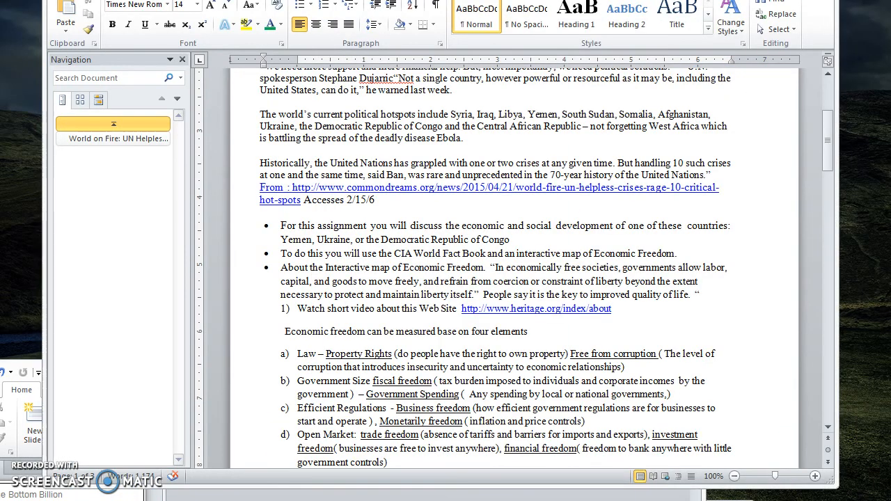
mouse_move(829, 142)
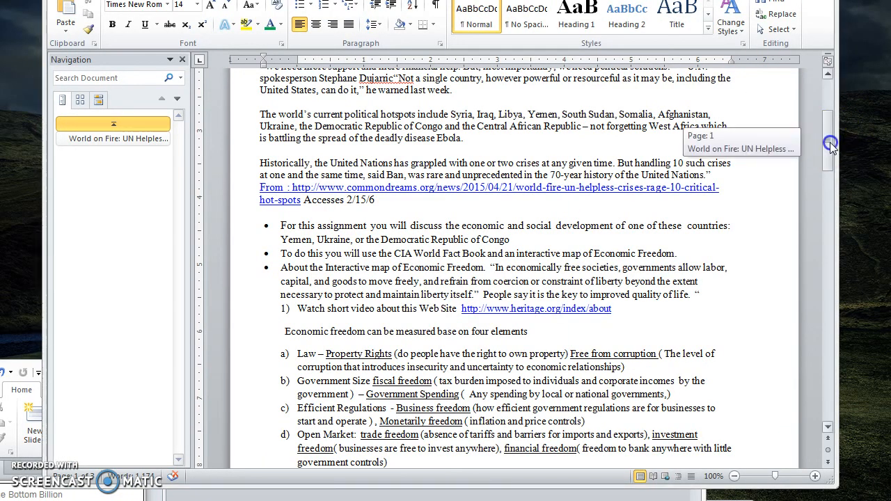
scroll("down", 3)
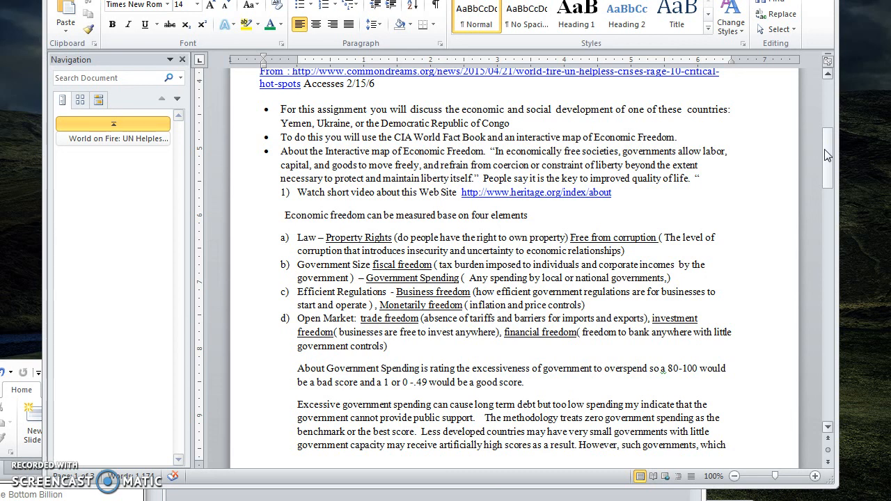
mouse_move(763, 184)
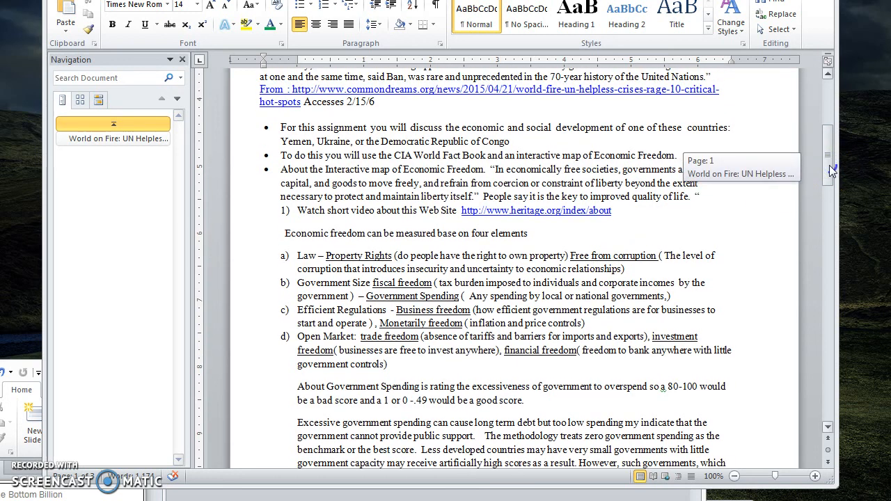
scroll("down", 3)
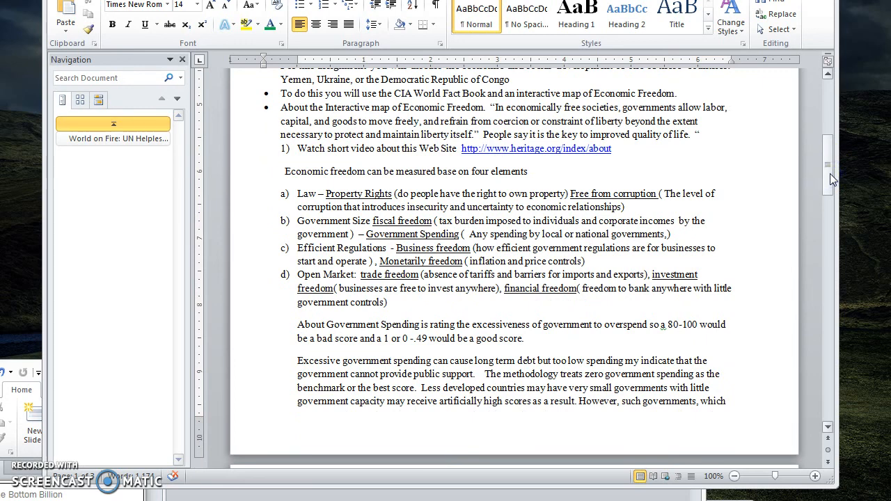
scroll("up", 3)
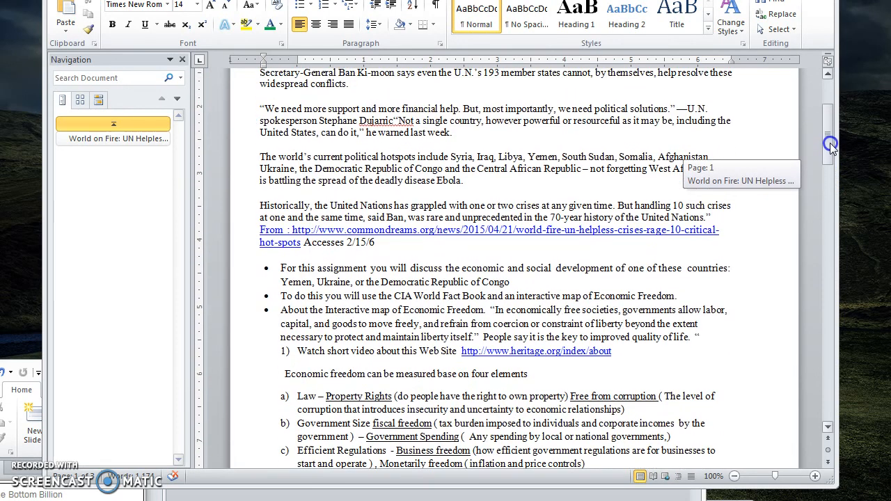
scroll("down", 3)
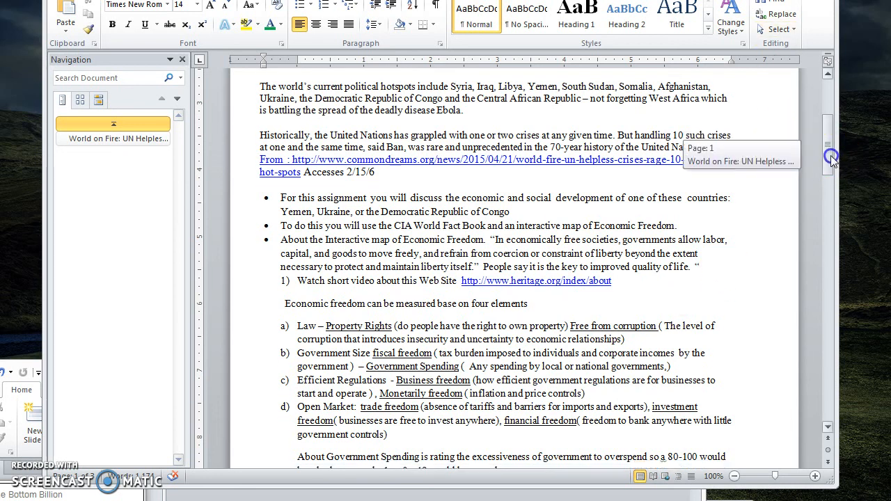
scroll("down", 3)
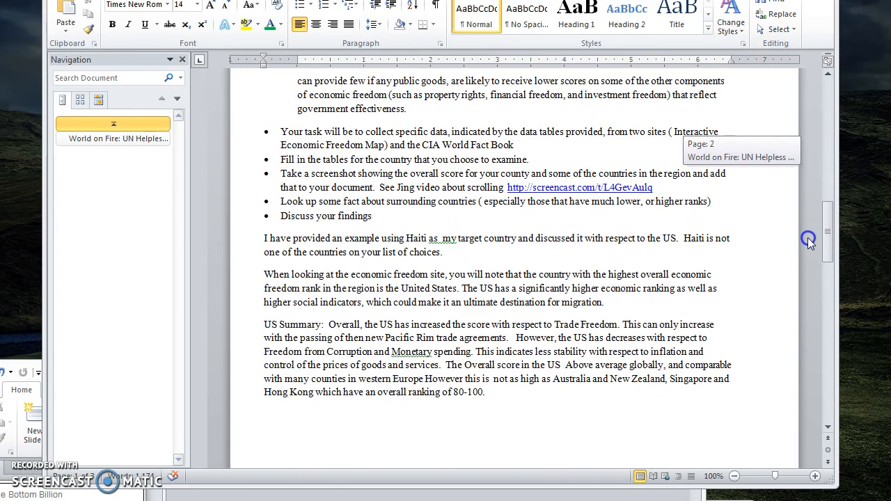
scroll("down", 3)
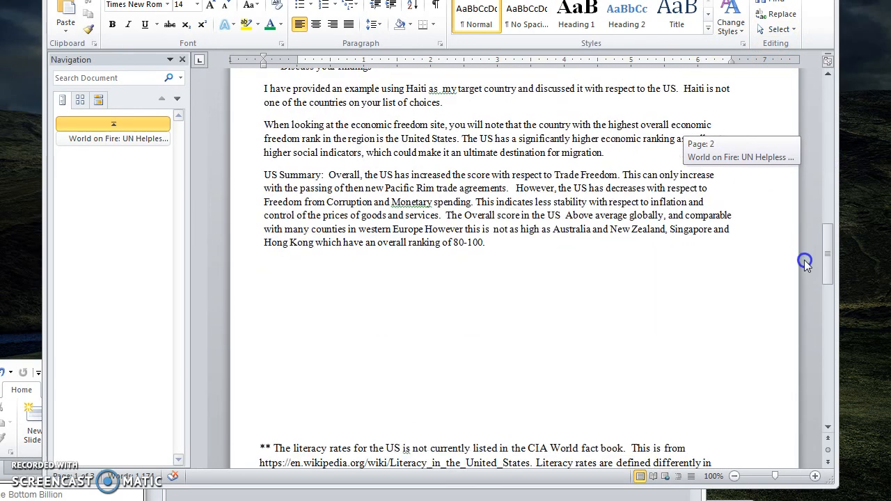
scroll("up", 3)
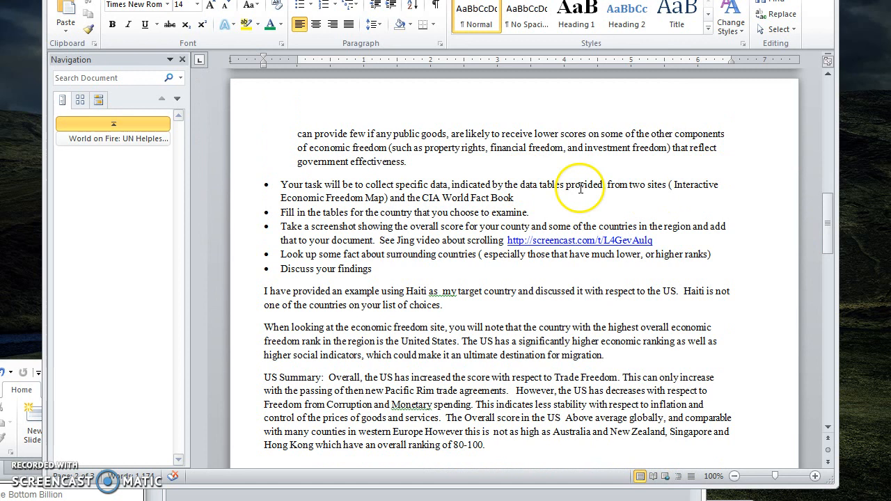
mouse_move(643, 189)
type("i")
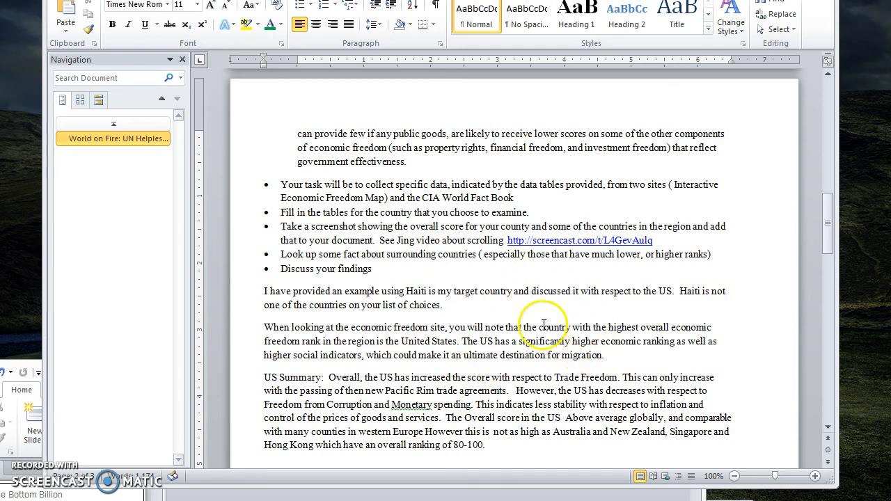
scroll("up", 3)
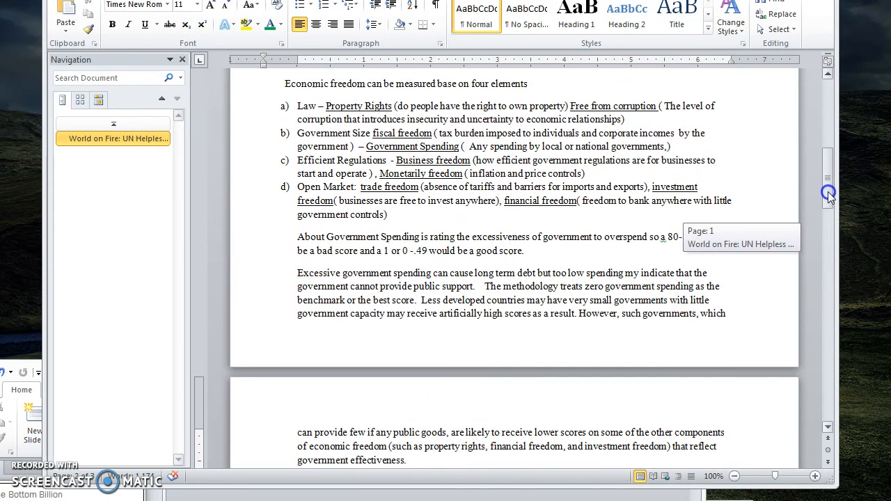
scroll("up", 3)
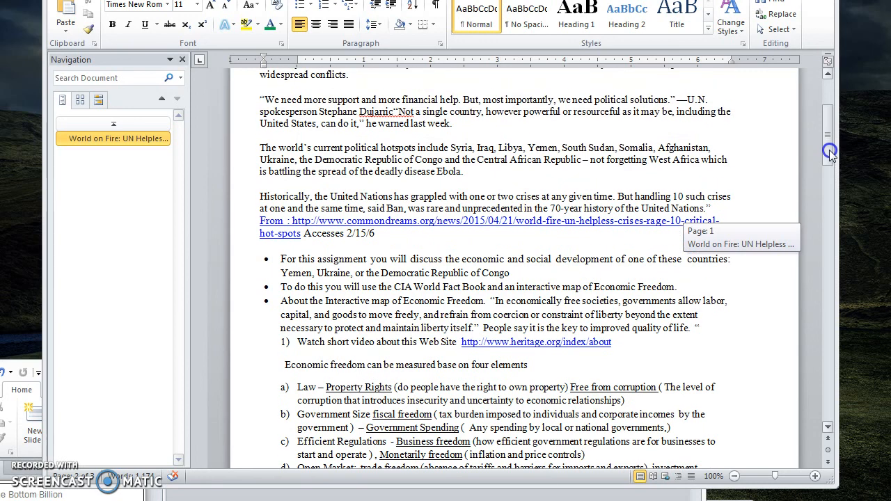
scroll("down", 3)
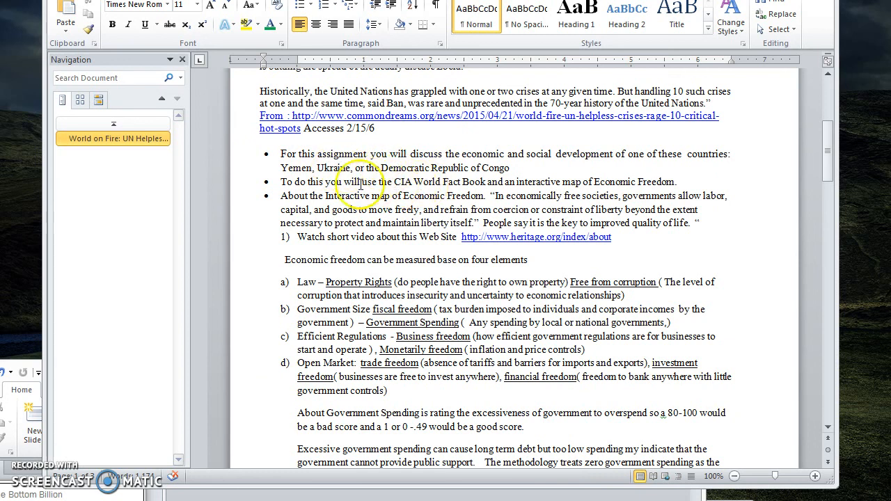
mouse_move(517, 167)
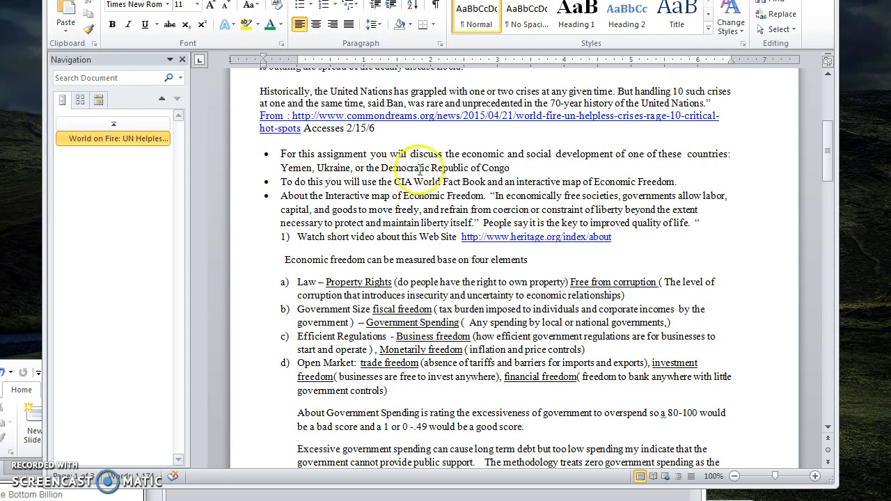
mouse_move(833, 166)
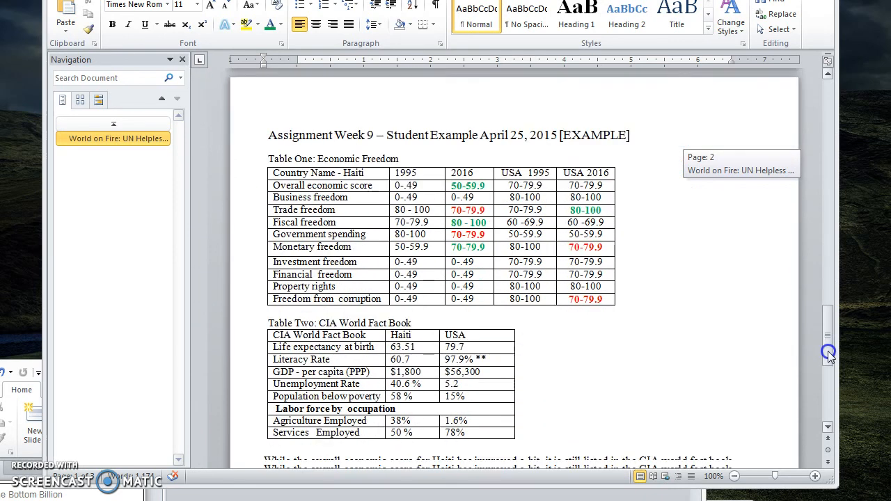
Step: Scroll to the Week 9 student example with the Haiti and USA tables
scroll("up", 3)
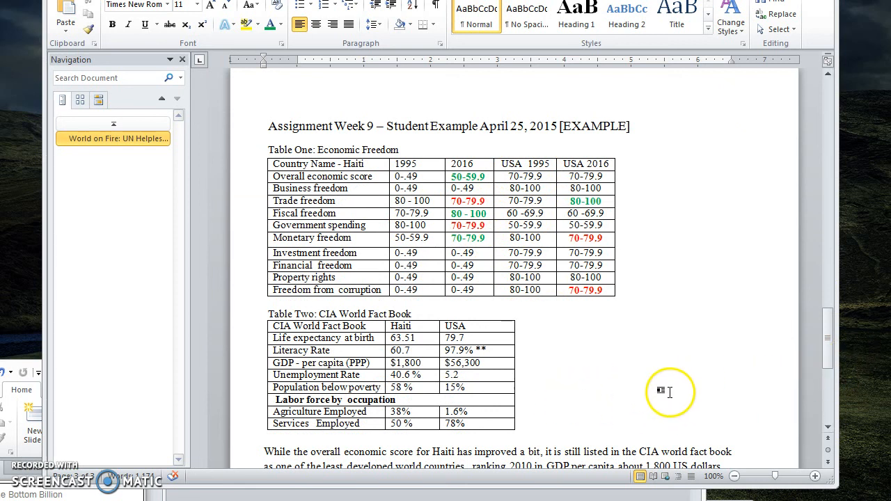
mouse_move(668, 392)
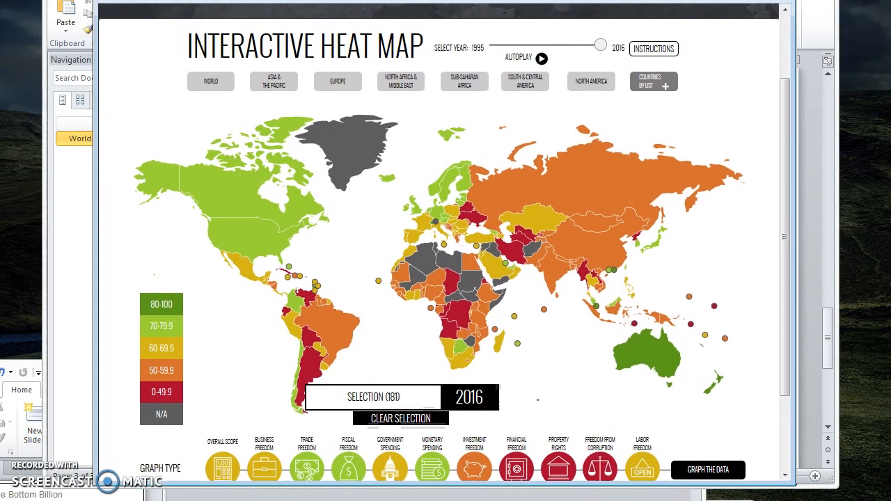
Step: Show the 2016 world heat map with its score legend and category averages
scroll("down", 3)
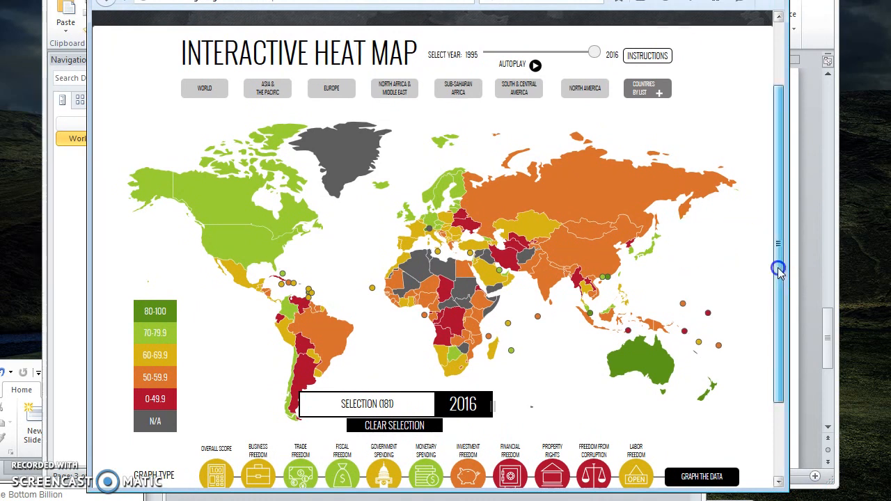
scroll("up", 3)
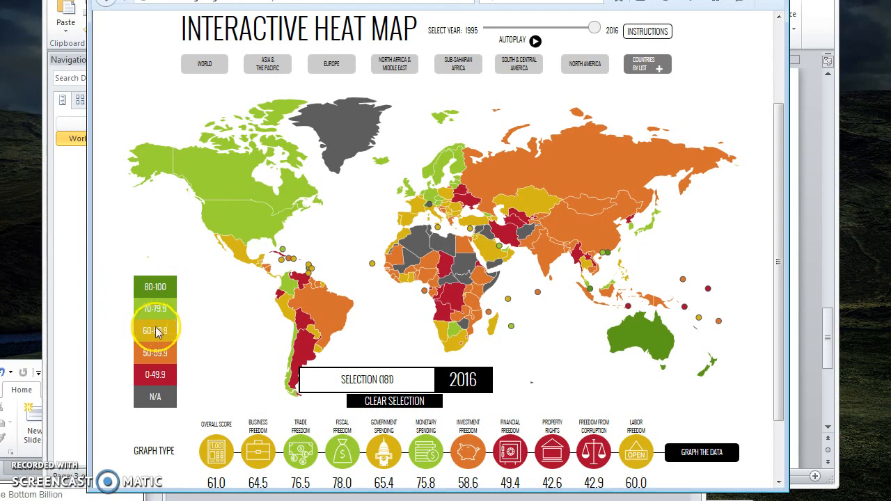
mouse_move(247, 409)
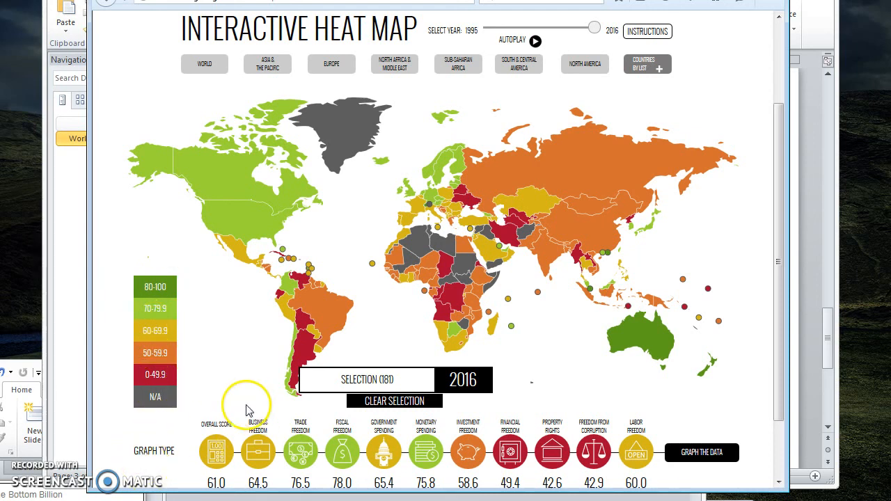
mouse_move(138, 423)
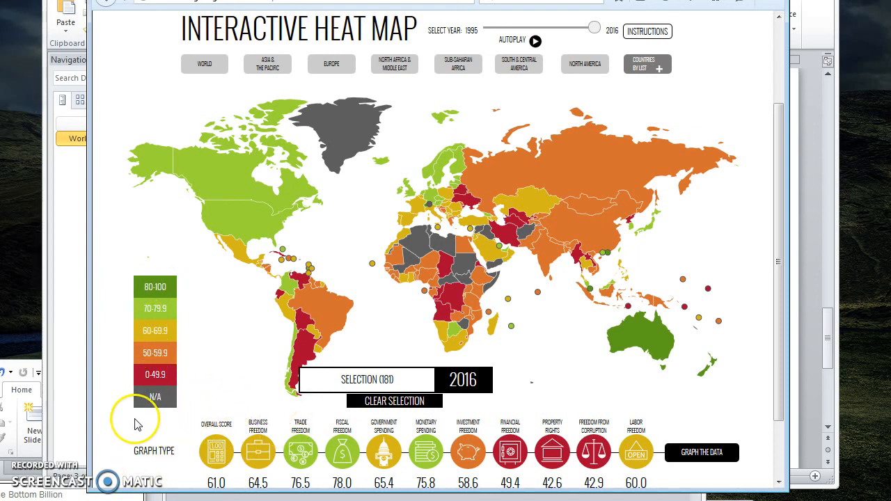
mouse_move(184, 298)
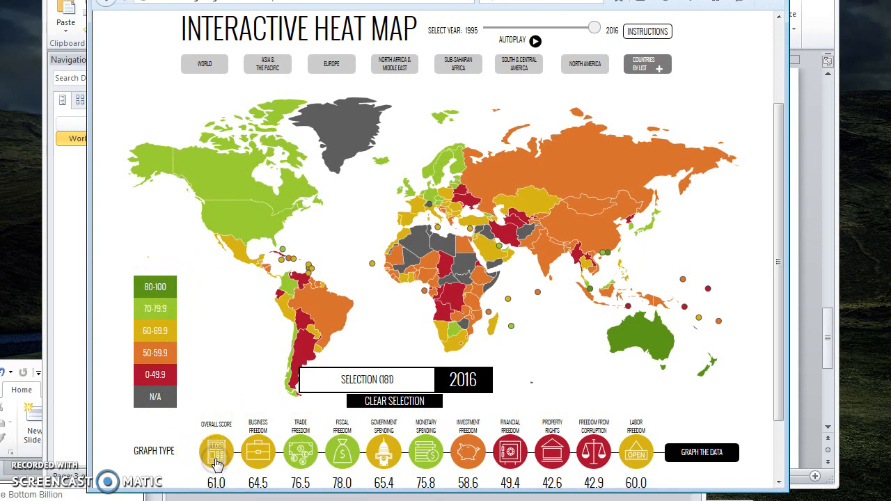
mouse_move(141, 432)
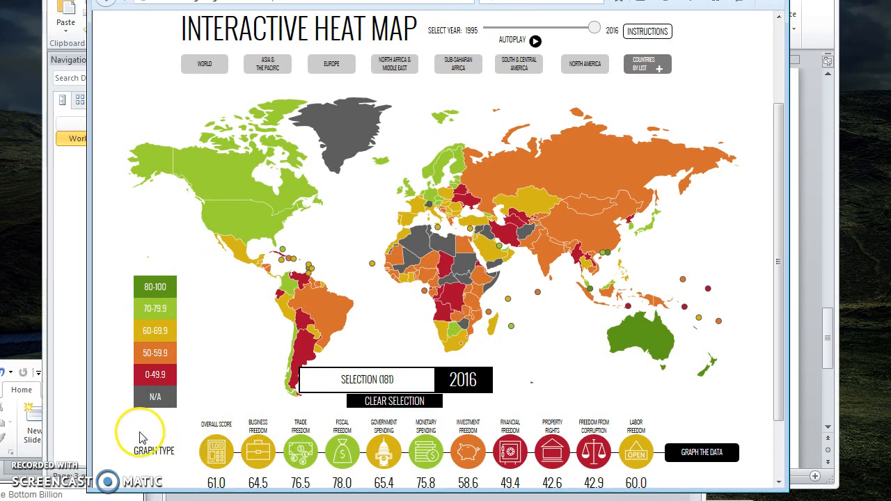
mouse_move(174, 437)
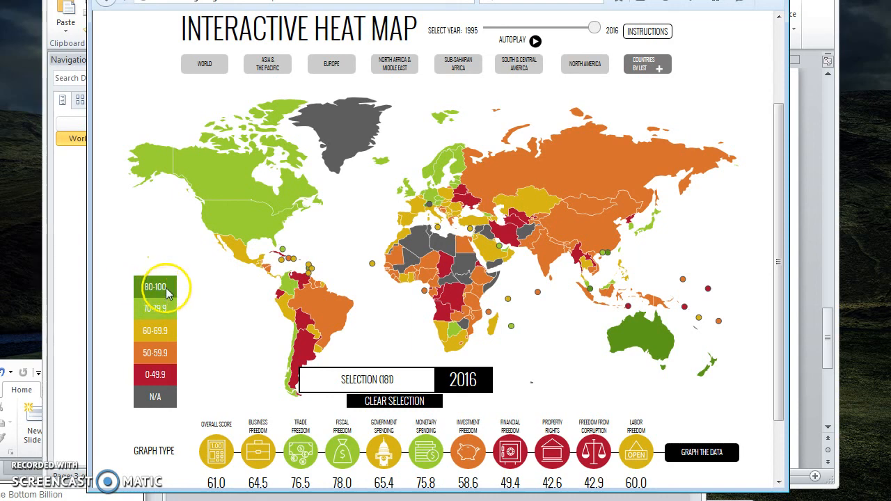
mouse_move(679, 359)
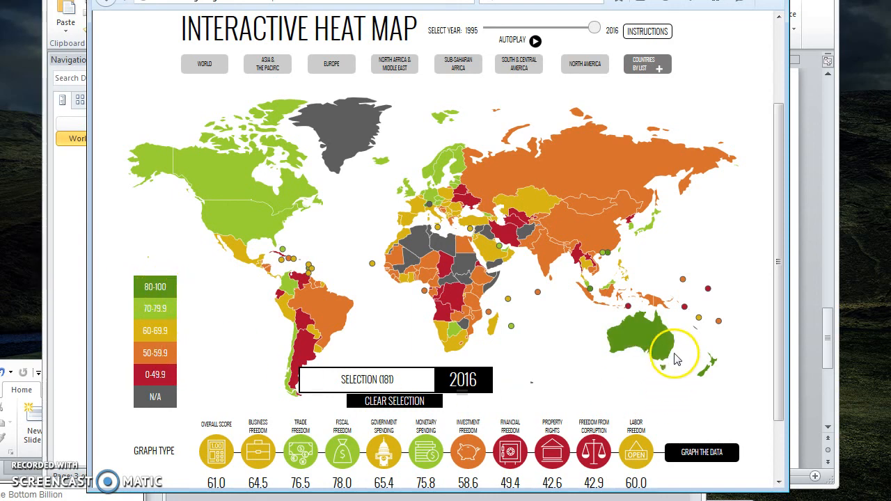
mouse_move(596, 301)
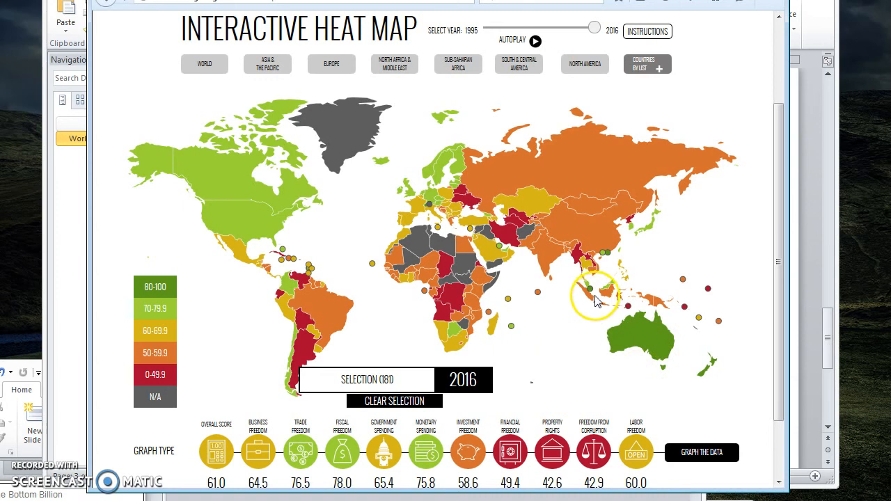
mouse_move(609, 257)
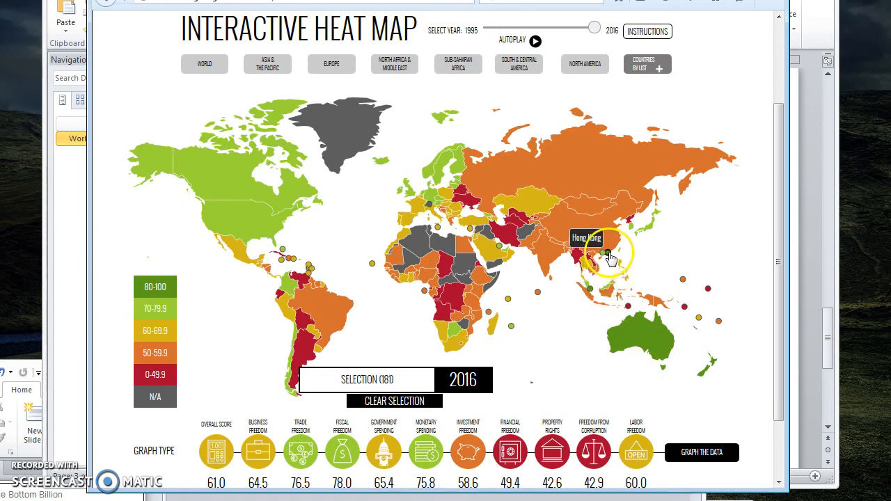
mouse_move(530, 393)
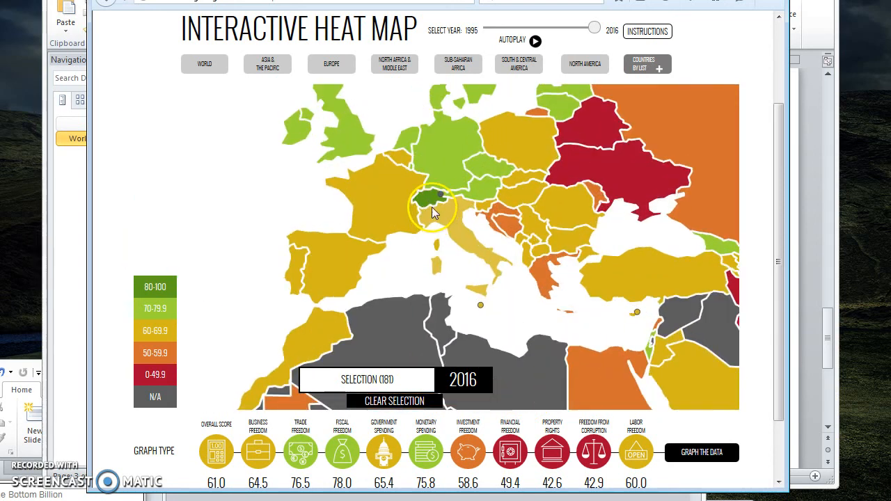
mouse_move(248, 251)
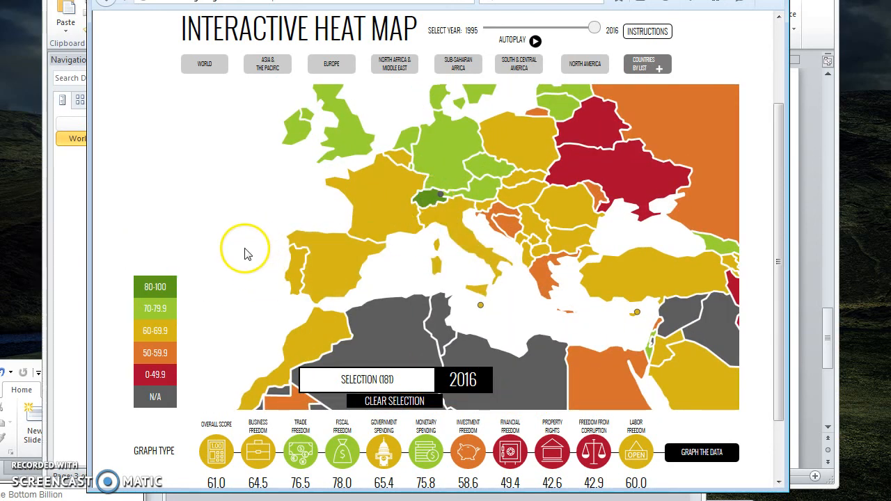
left_click(203, 64)
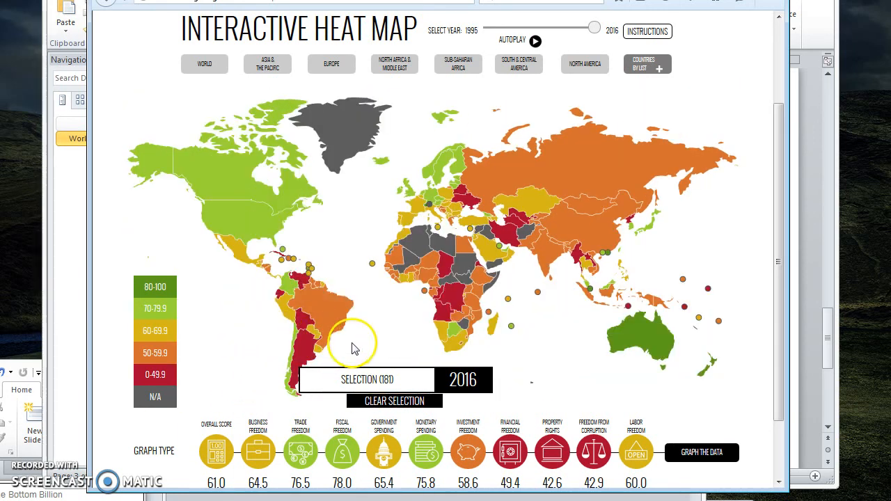
mouse_move(331, 351)
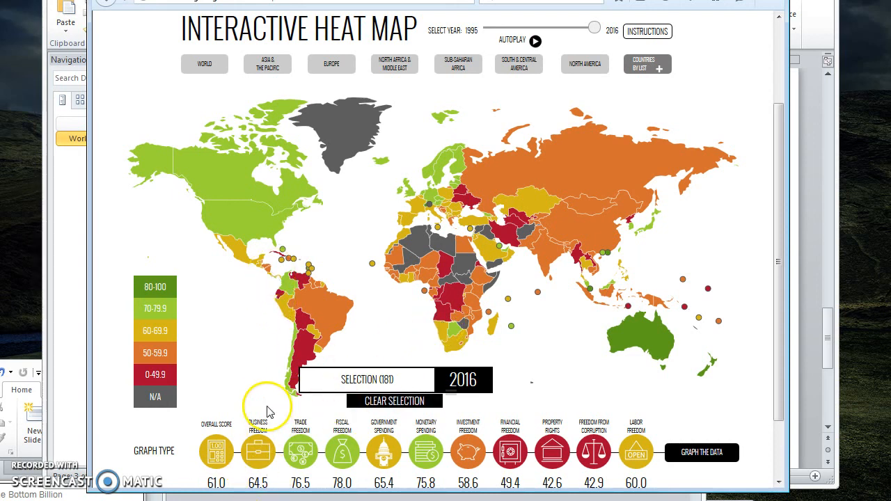
mouse_move(298, 279)
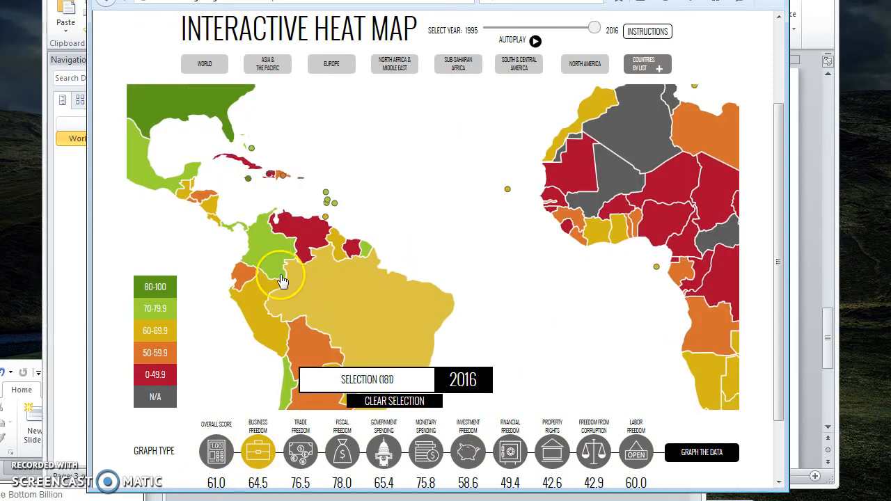
mouse_move(270, 180)
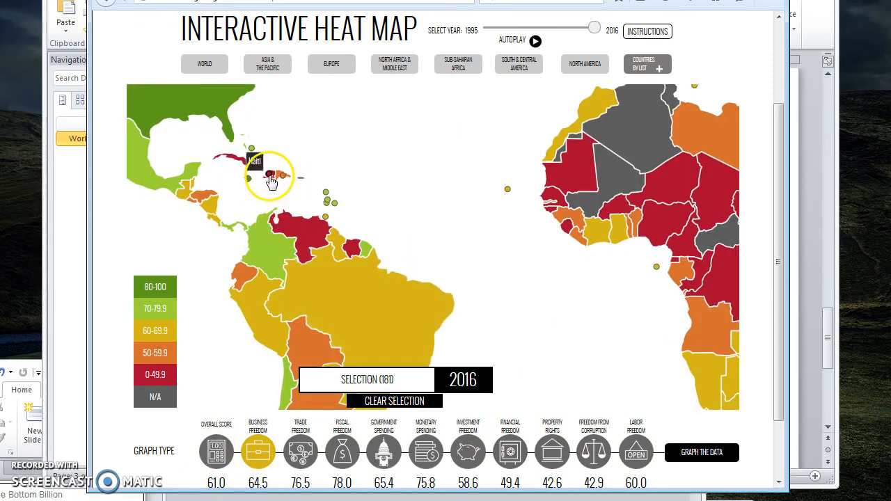
mouse_move(156, 387)
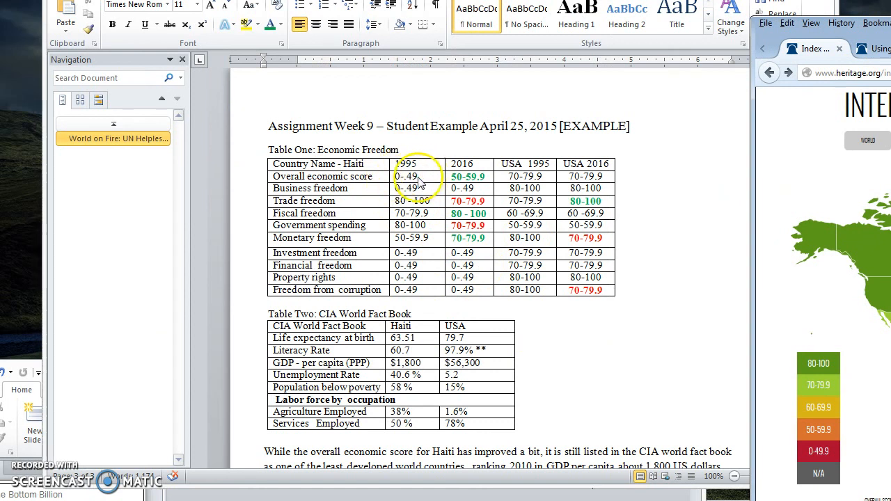
mouse_move(476, 147)
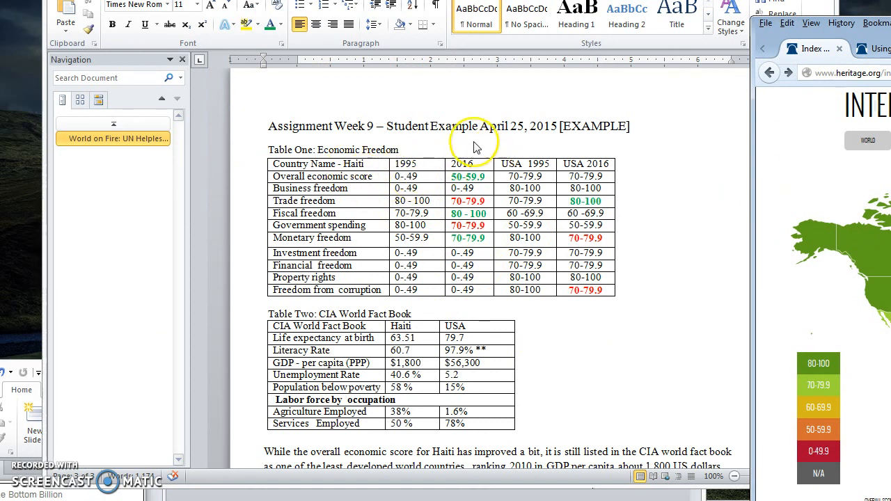
mouse_move(487, 138)
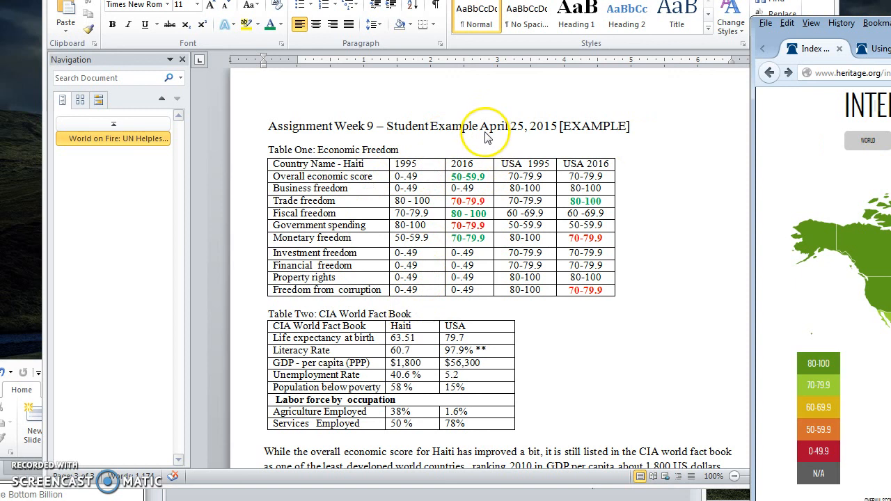
mouse_move(449, 315)
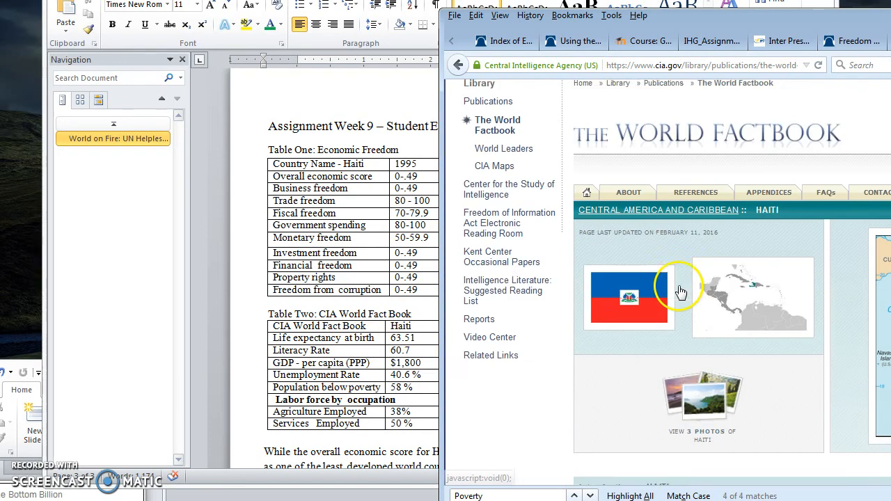
Step: Locate Haiti's life expectancy and literacy (60.7%) entries on its Factbook page
scroll("down", 3)
type("life")
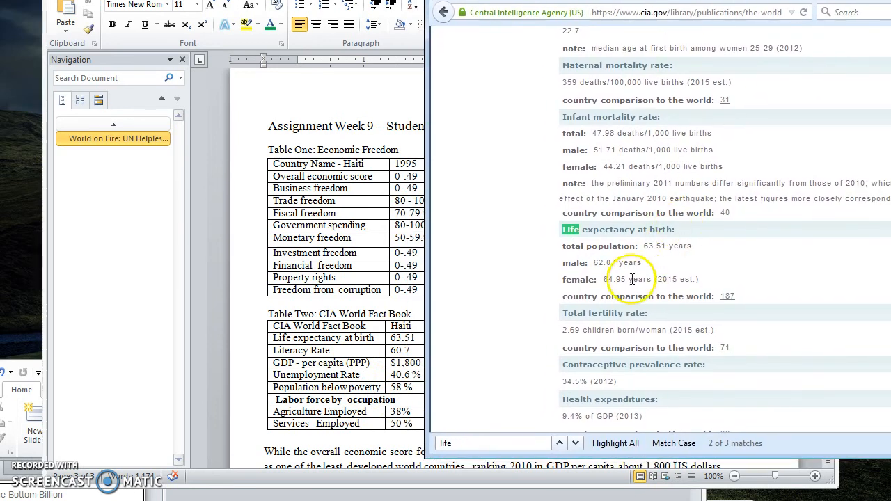
mouse_move(690, 167)
type("t")
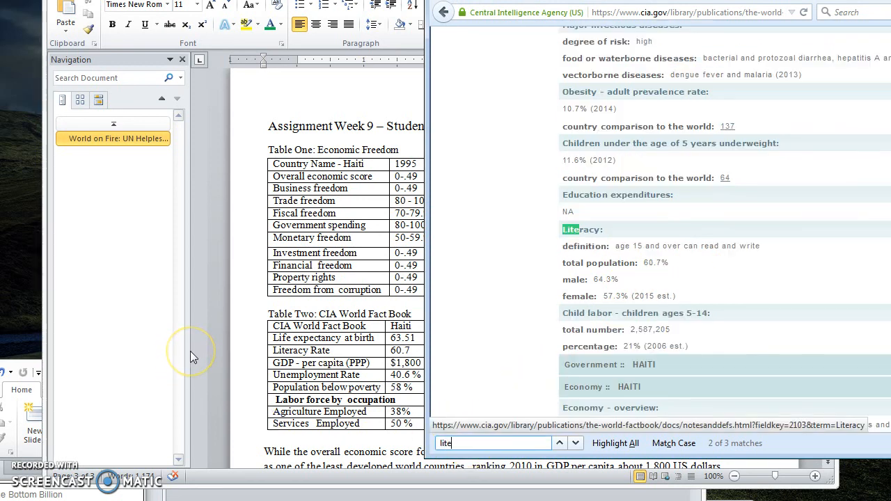
type("r")
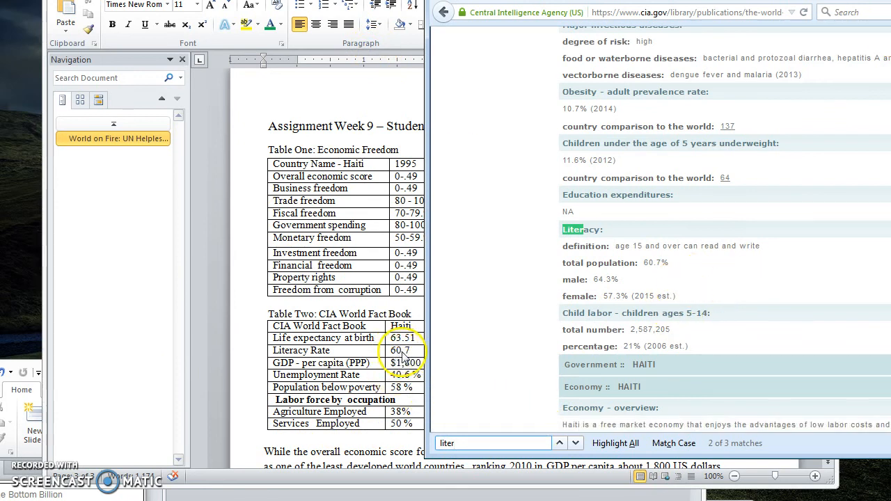
mouse_move(705, 288)
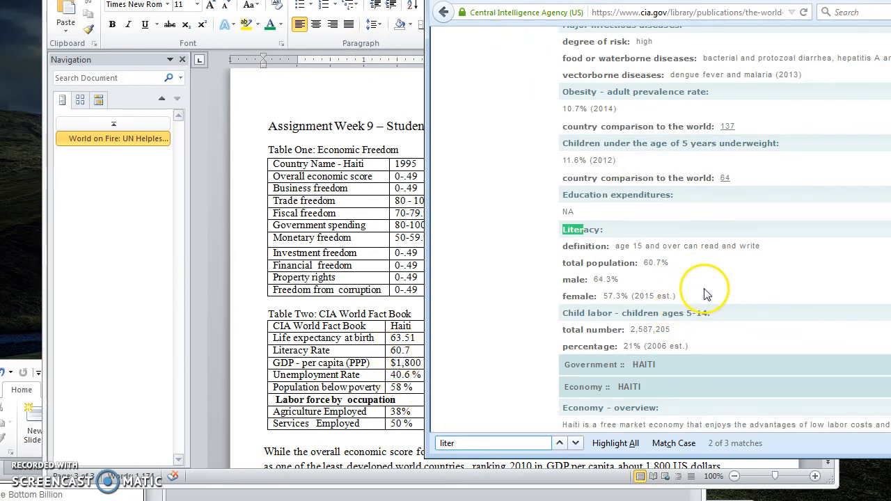
Step: Scroll to Haiti's GDP per capita (PPP) of $1,800 for 2015
scroll("down", 3)
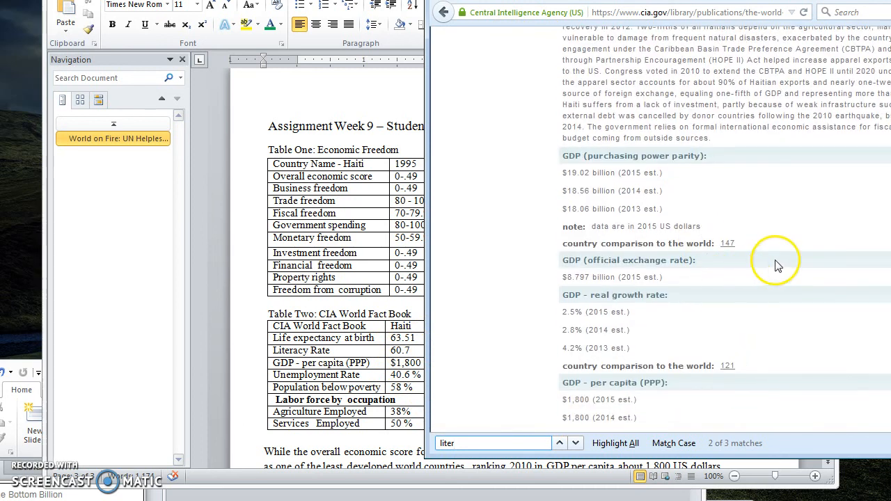
scroll("down", 3)
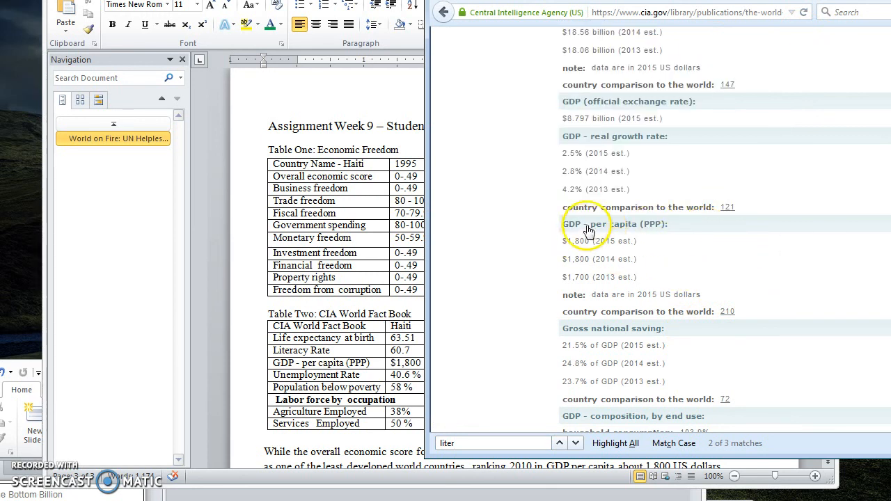
mouse_move(722, 262)
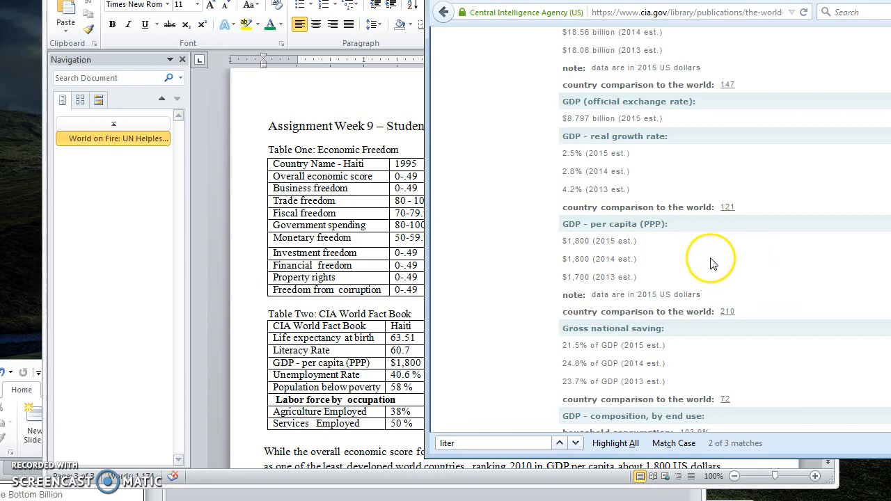
mouse_move(587, 259)
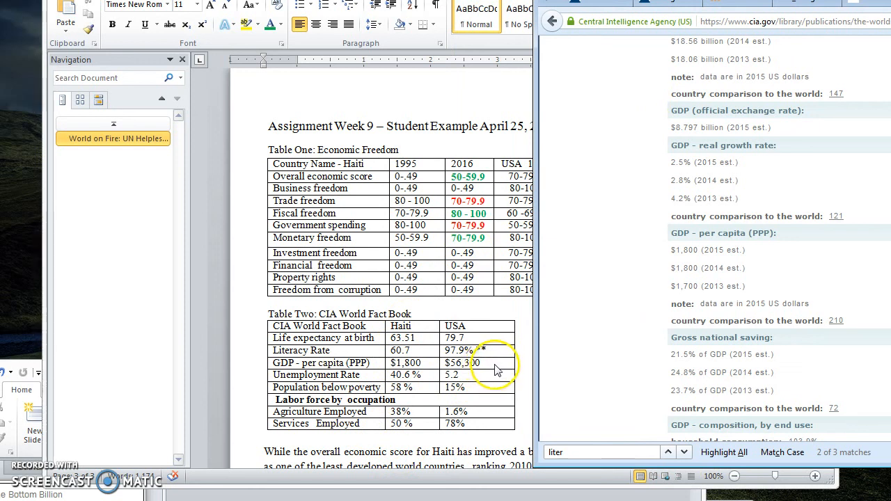
mouse_move(494, 404)
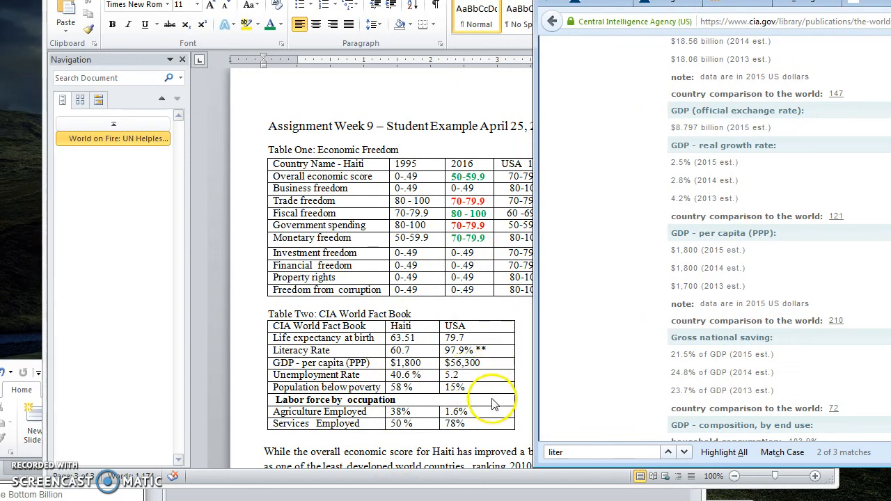
mouse_move(434, 320)
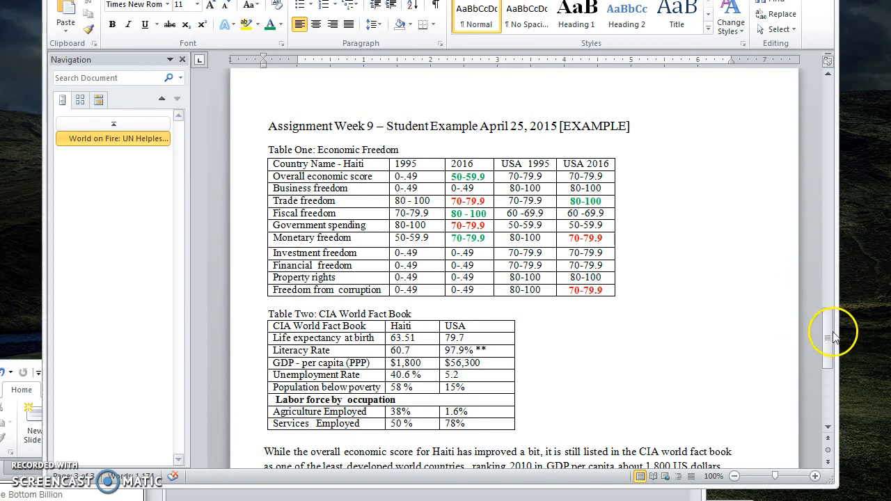
scroll("down", 3)
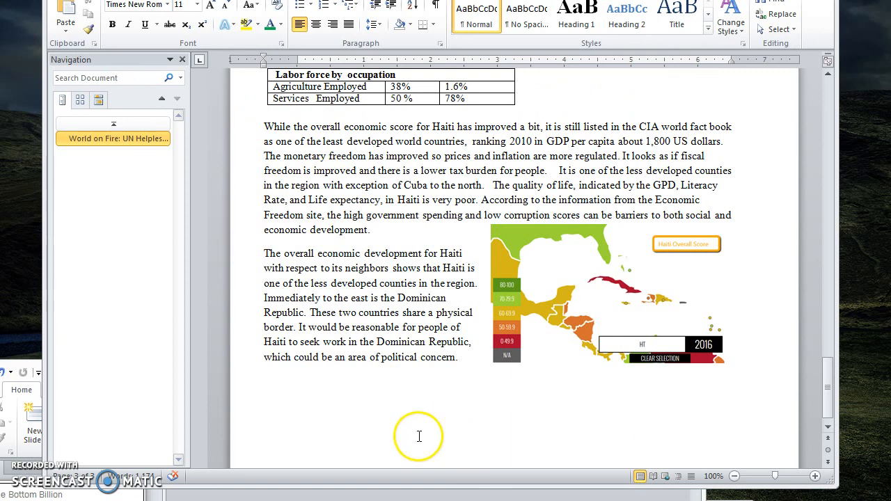
mouse_move(835, 383)
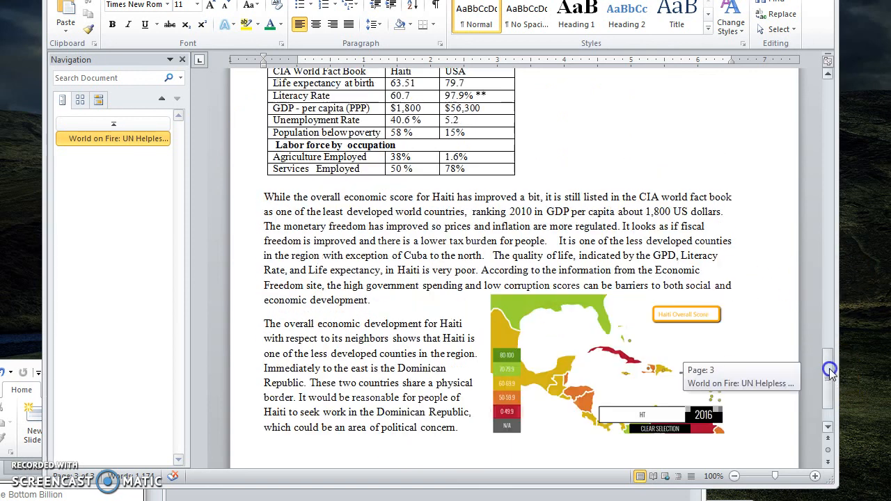
scroll("up", 3)
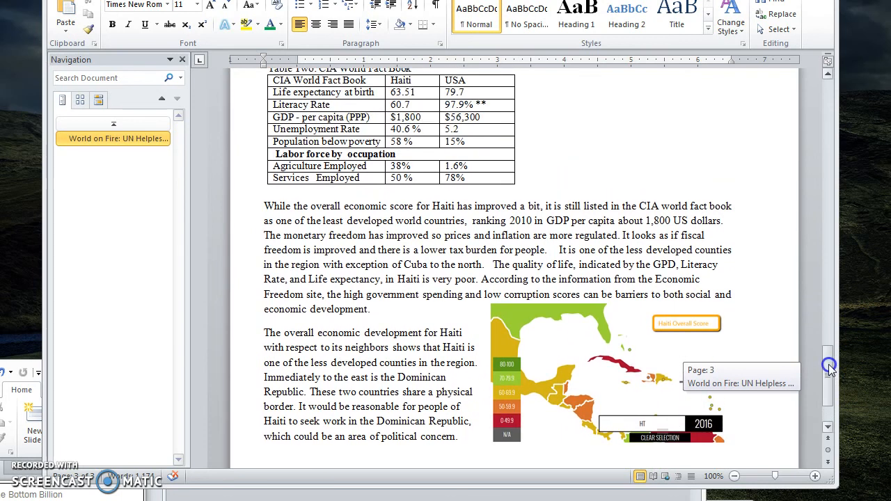
scroll("up", 3)
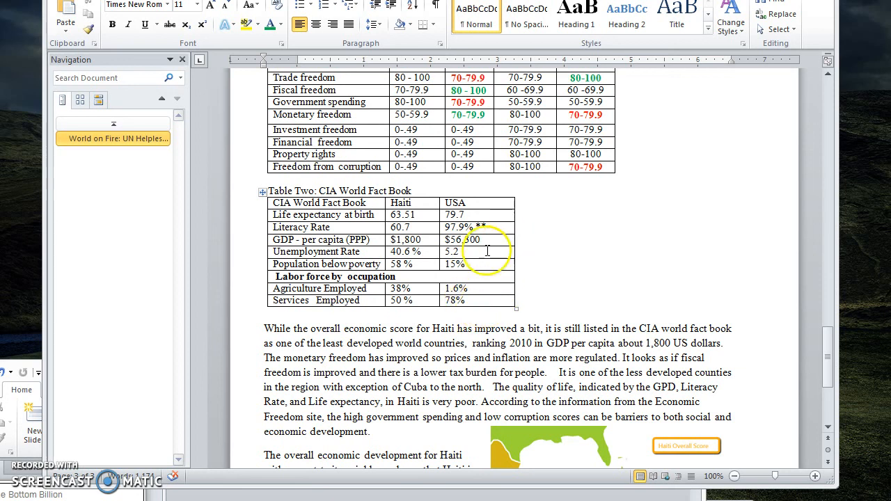
mouse_move(345, 258)
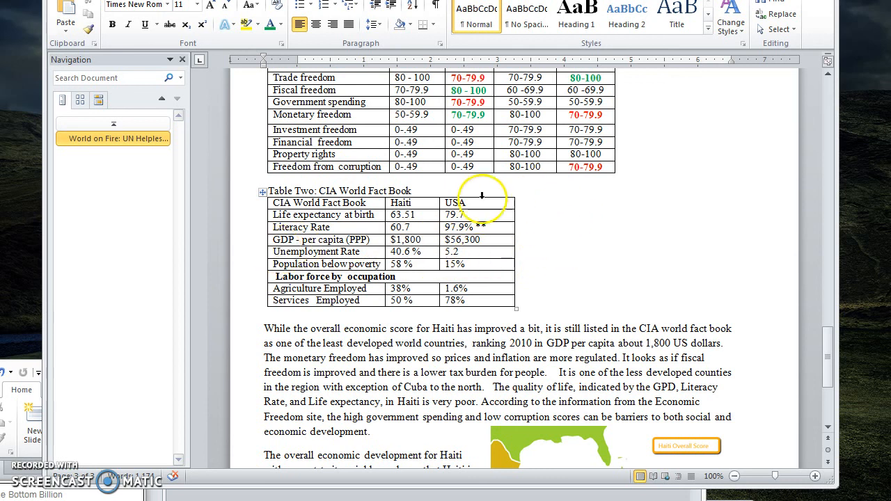
mouse_move(389, 333)
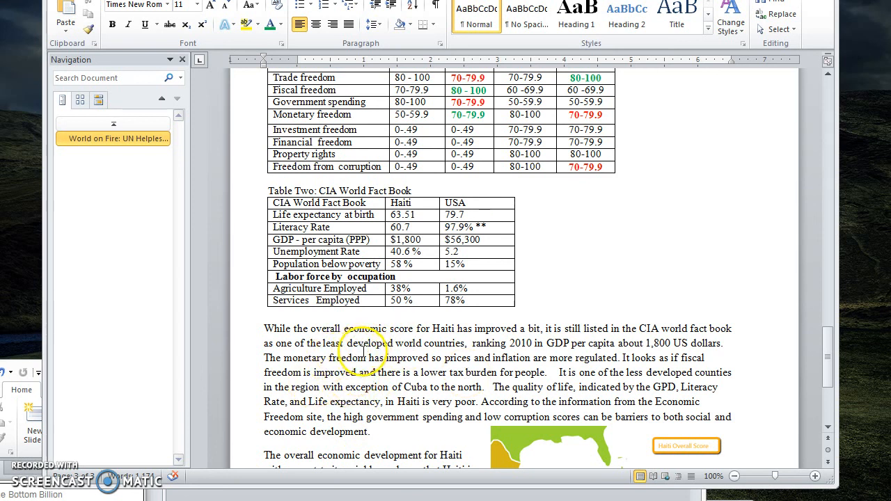
scroll("down", 3)
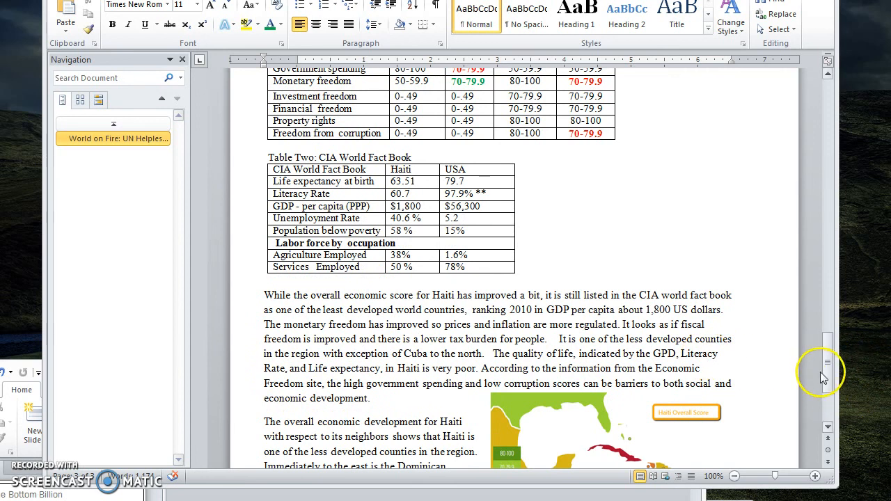
scroll("down", 3)
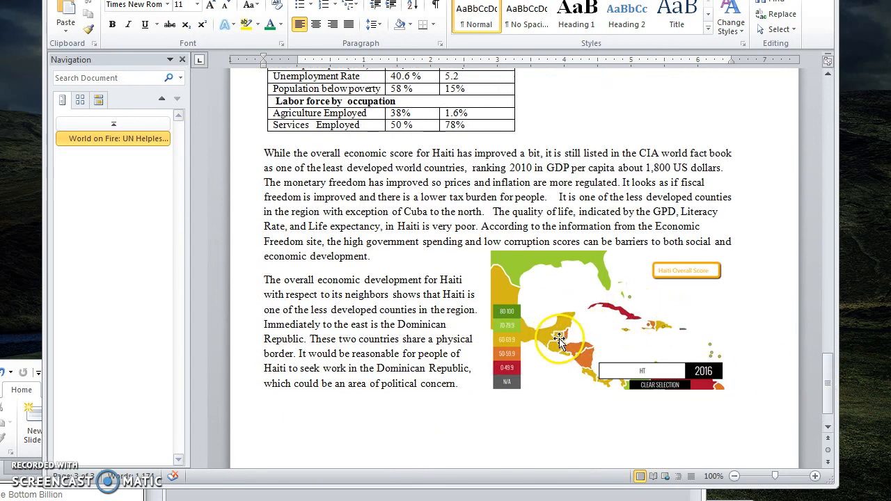
mouse_move(379, 451)
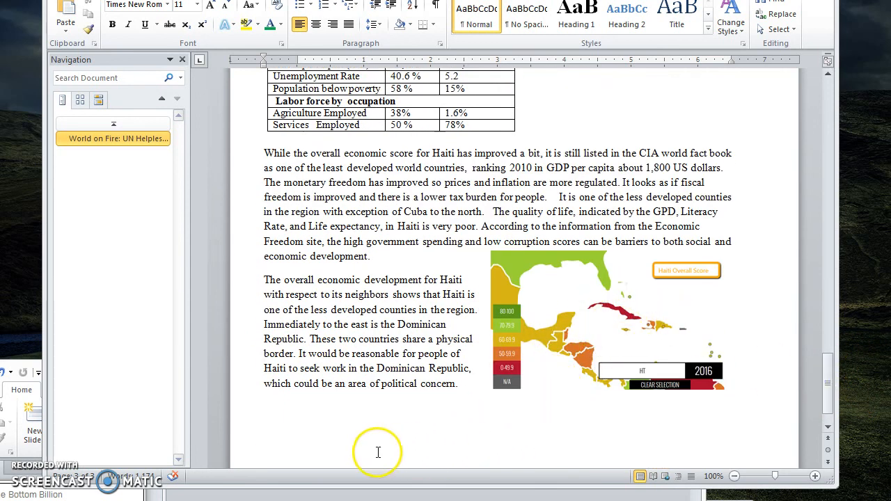
mouse_move(252, 462)
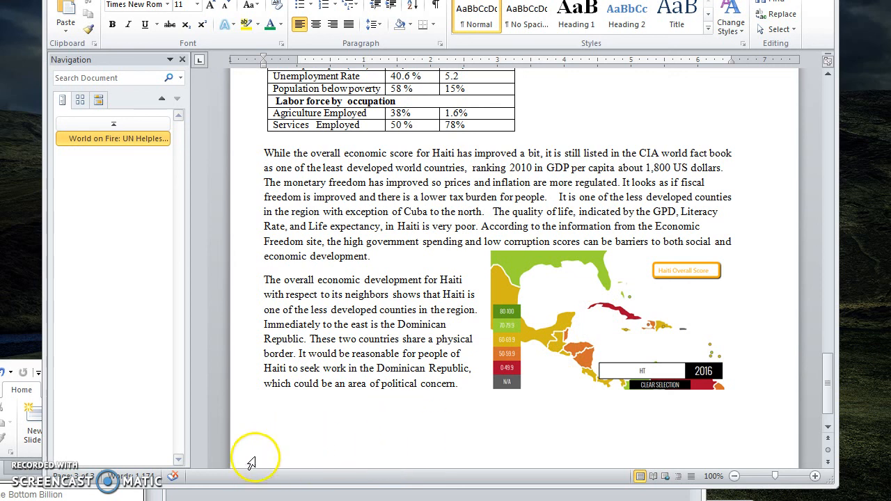